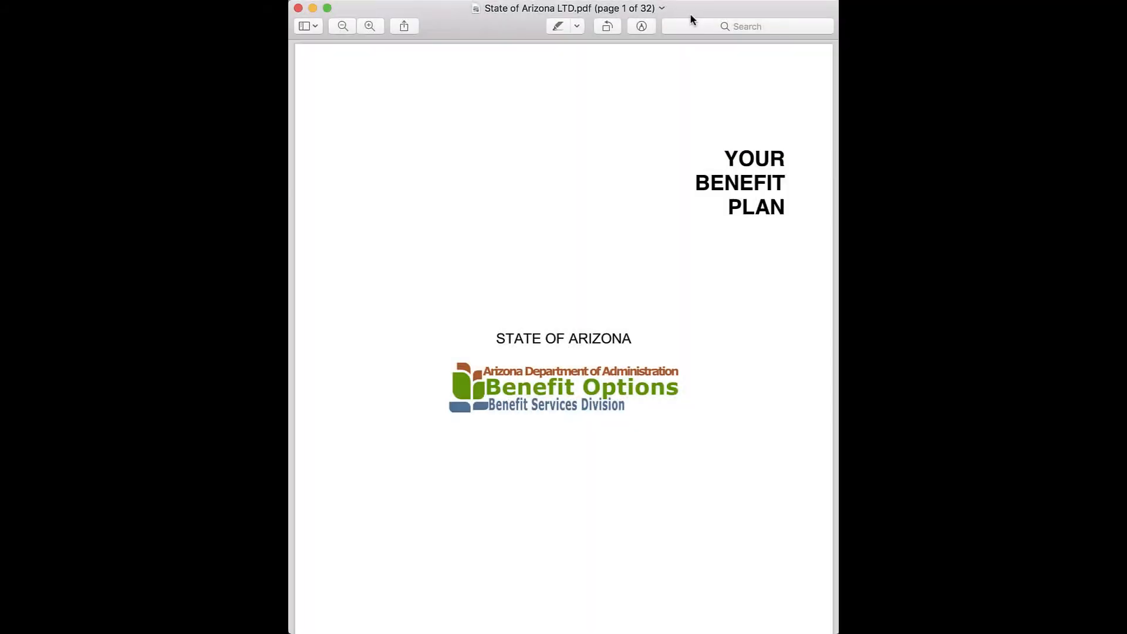
- Scroll the State of Arizona LTD policy from its cover to the table of contents on page 7
{"action": "scroll", "scroll_direction": "down", "scroll_amount": 3}
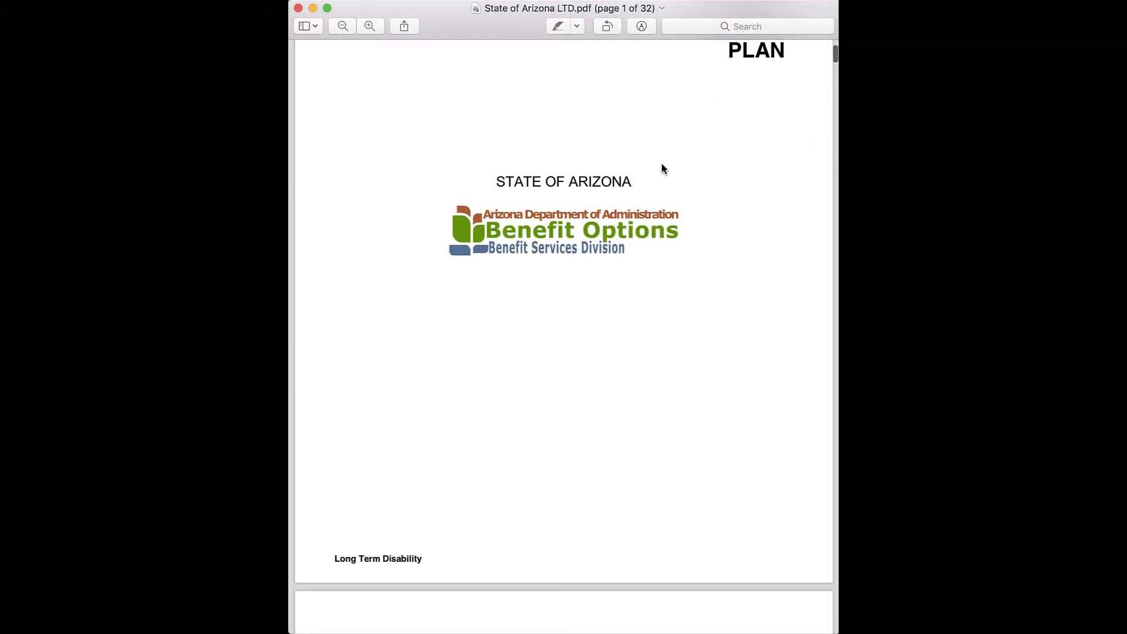
{"action": "scroll", "scroll_direction": "down", "scroll_amount": 3}
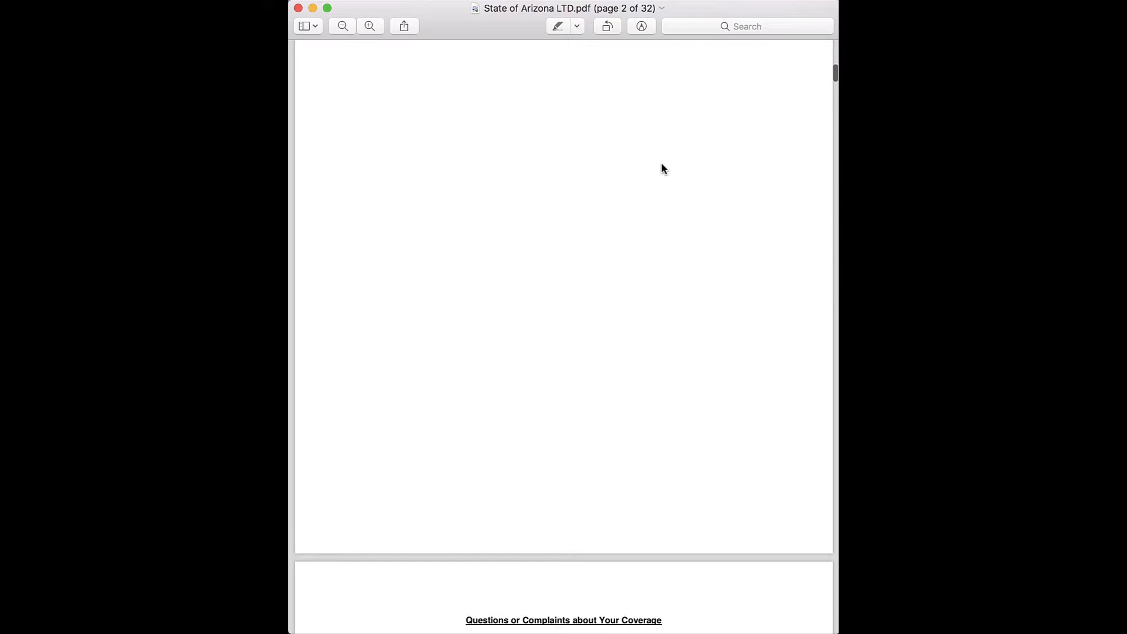
{"action": "scroll", "scroll_direction": "down", "scroll_amount": 3}
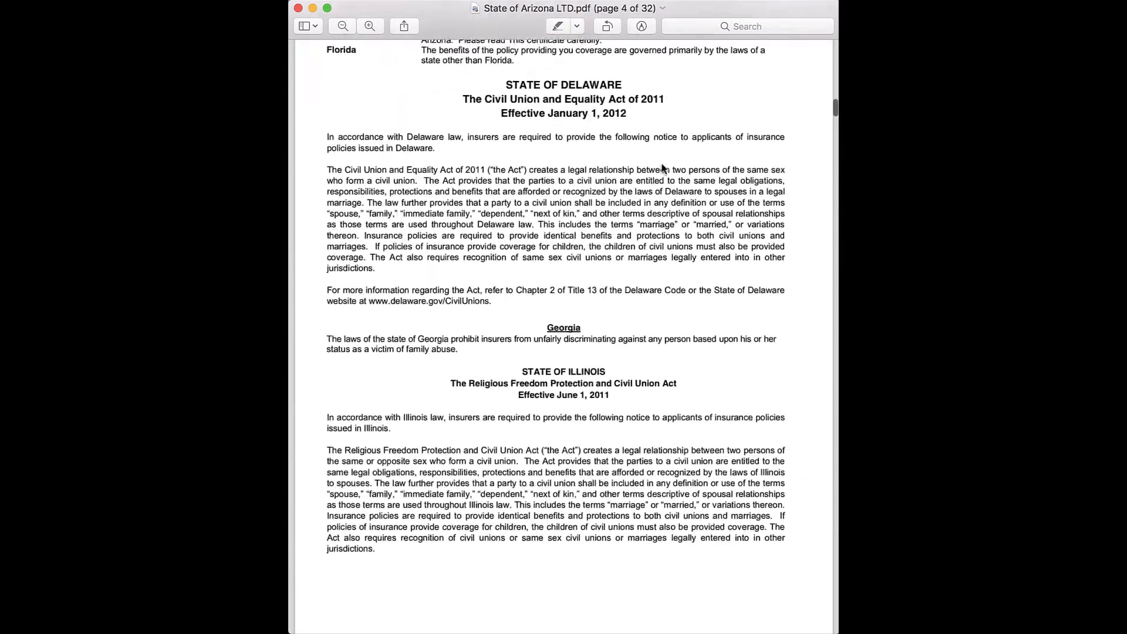
{"action": "scroll", "scroll_direction": "down", "scroll_amount": 3}
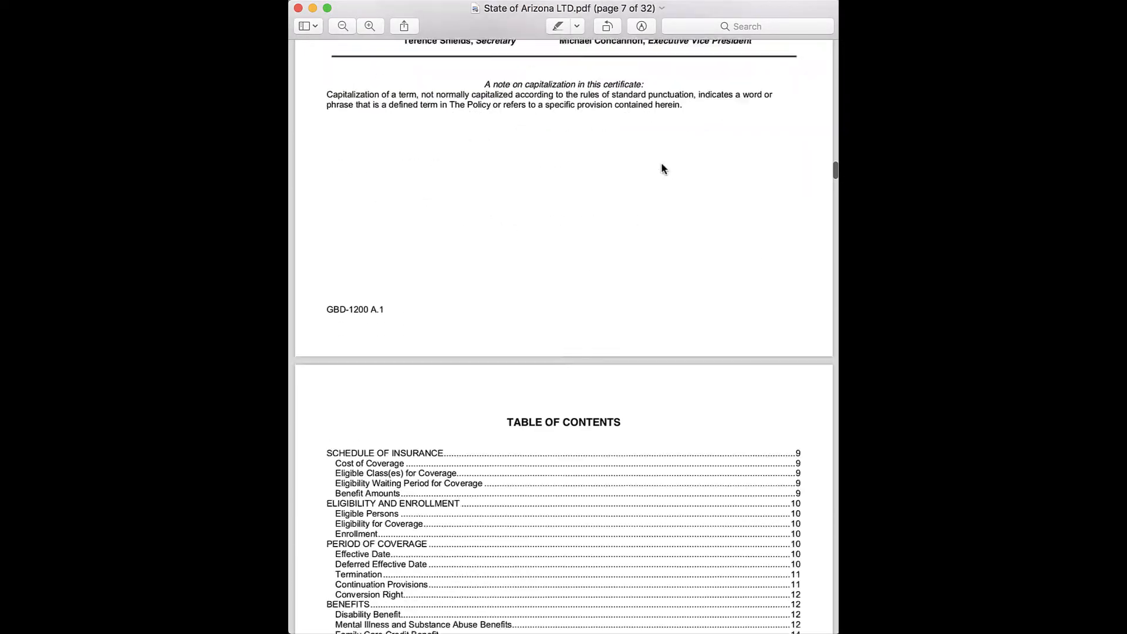
{"action": "scroll", "scroll_direction": "down", "scroll_amount": 3}
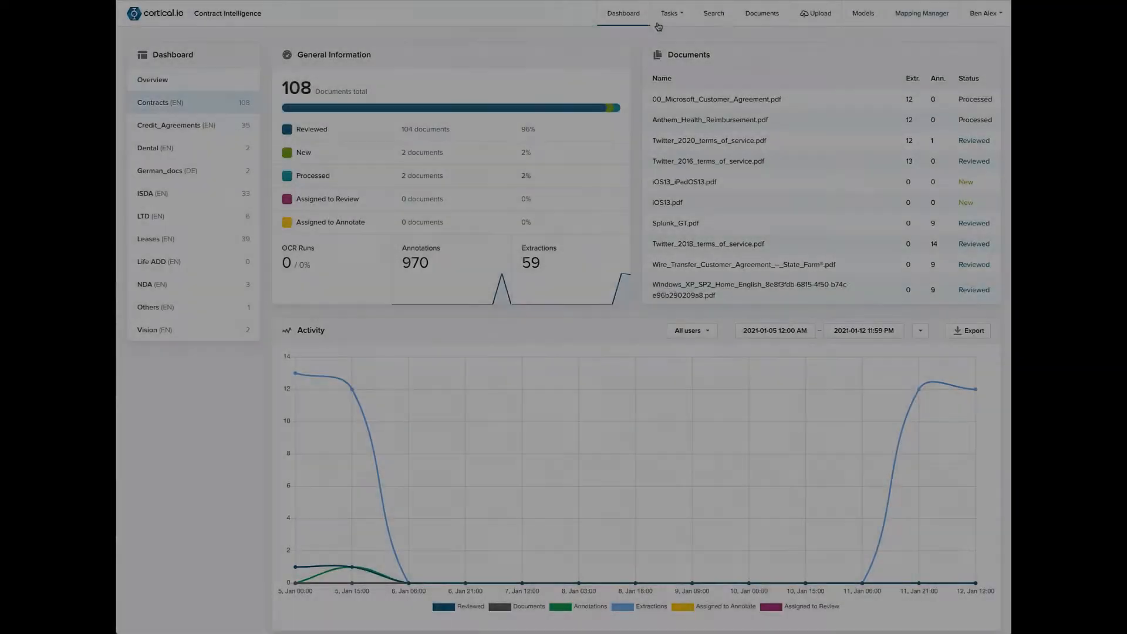
- In Mapping Manager, select LTD (EN) and expand Funding method into Employer Paid, Employee Paid and Shared
{"action": "left_click", "coordinate": [922, 12]}
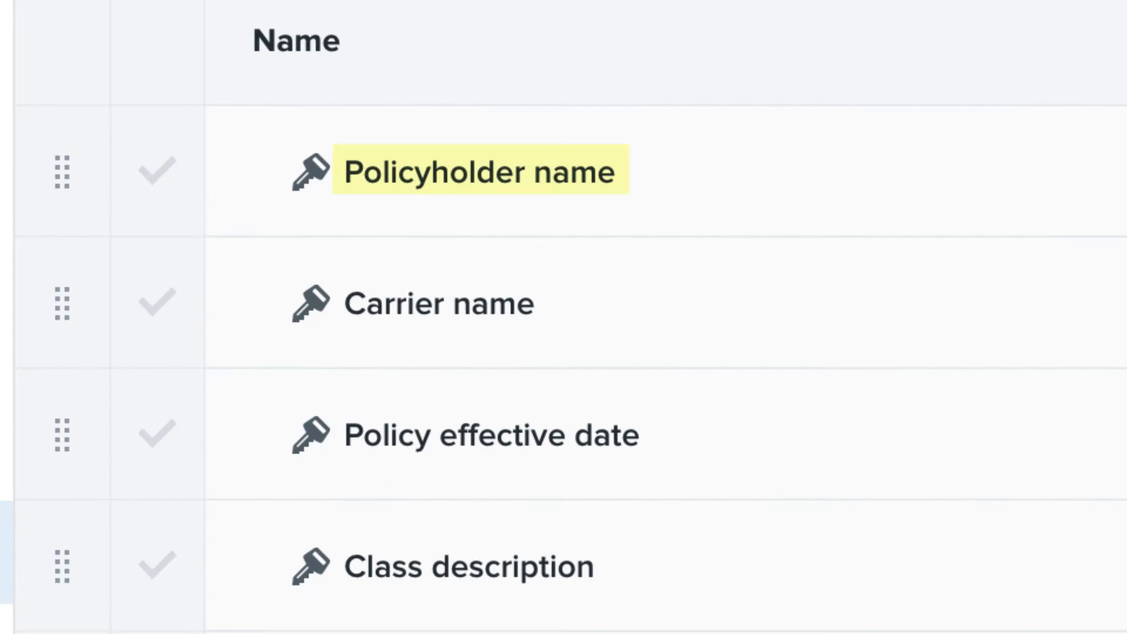
{"action": "left_click", "coordinate": [491, 435]}
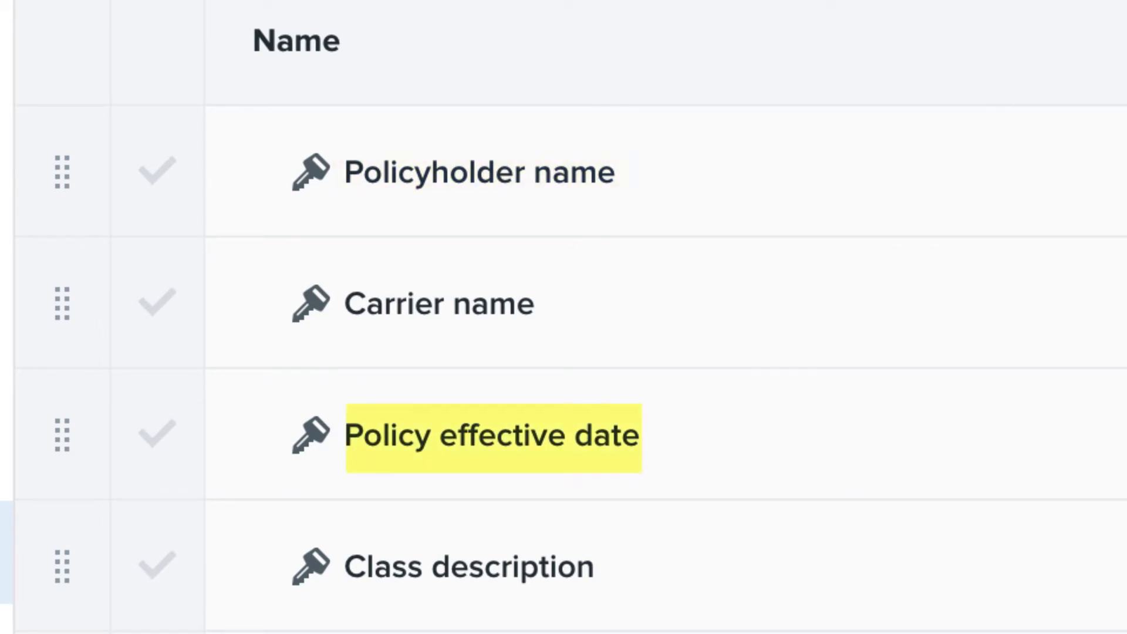
{"action": "scroll", "scroll_direction": "down", "scroll_amount": 3}
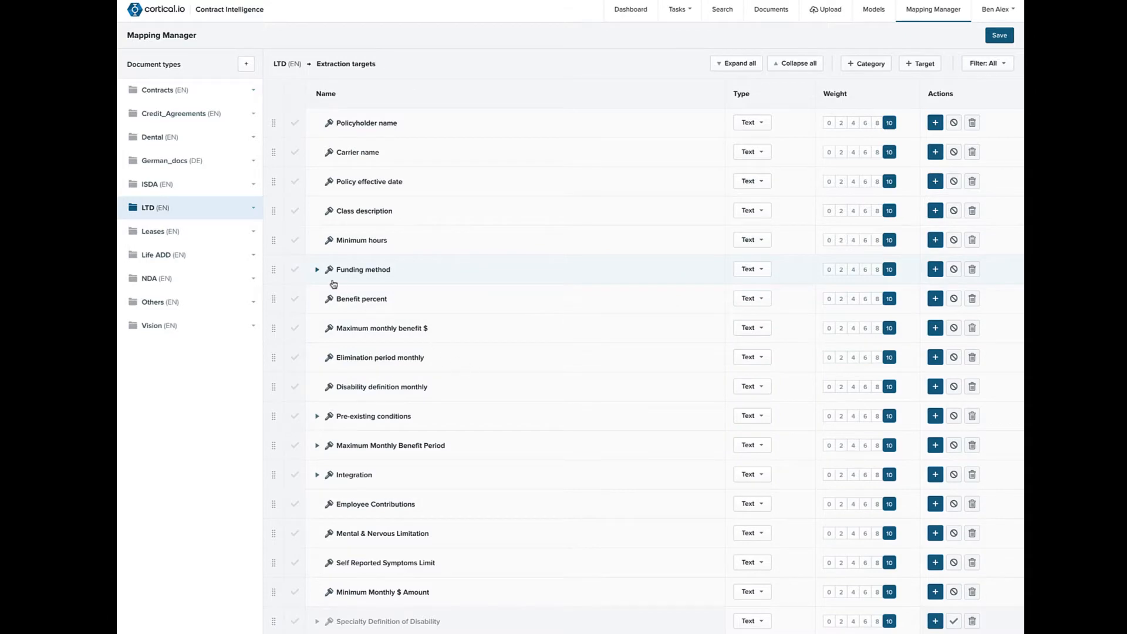
{"action": "left_click", "coordinate": [316, 269]}
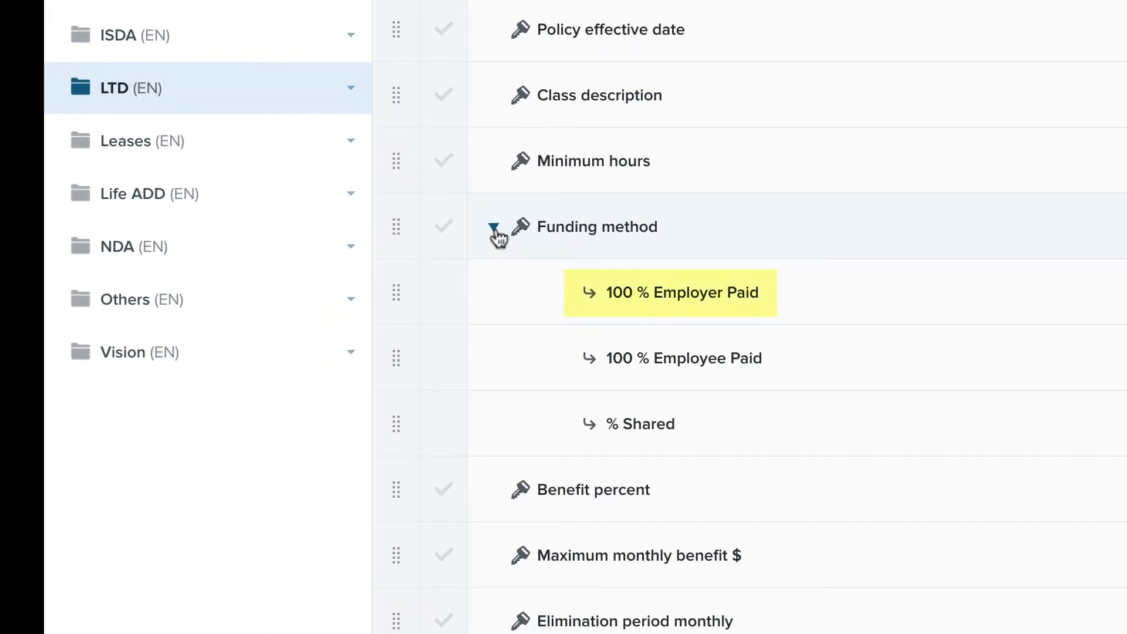
{"action": "left_click", "coordinate": [683, 357]}
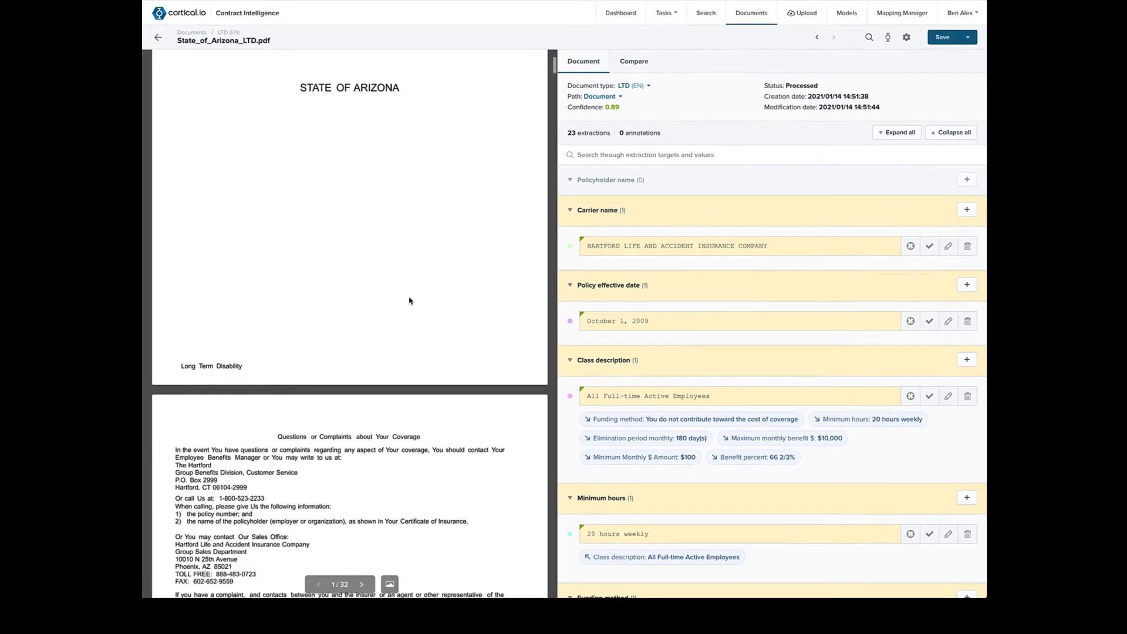
- Scroll the State_of_Arizona_LTD.pdf extractions panel down to Funding method
{"action": "scroll", "scroll_direction": "down", "scroll_amount": 3}
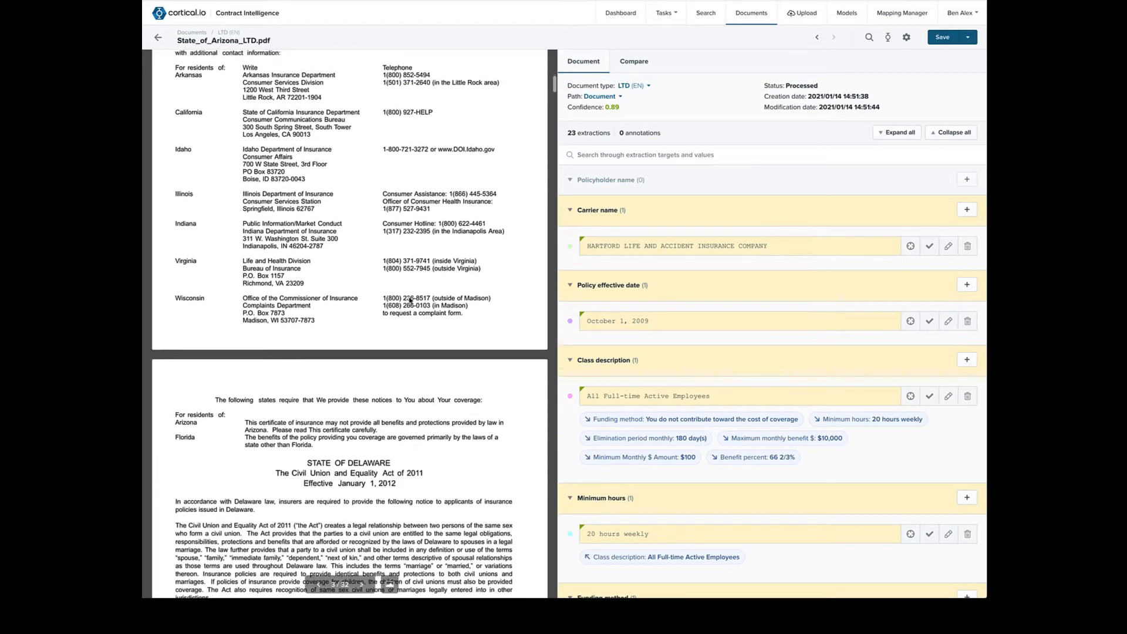
{"action": "scroll", "scroll_direction": "down", "scroll_amount": 3}
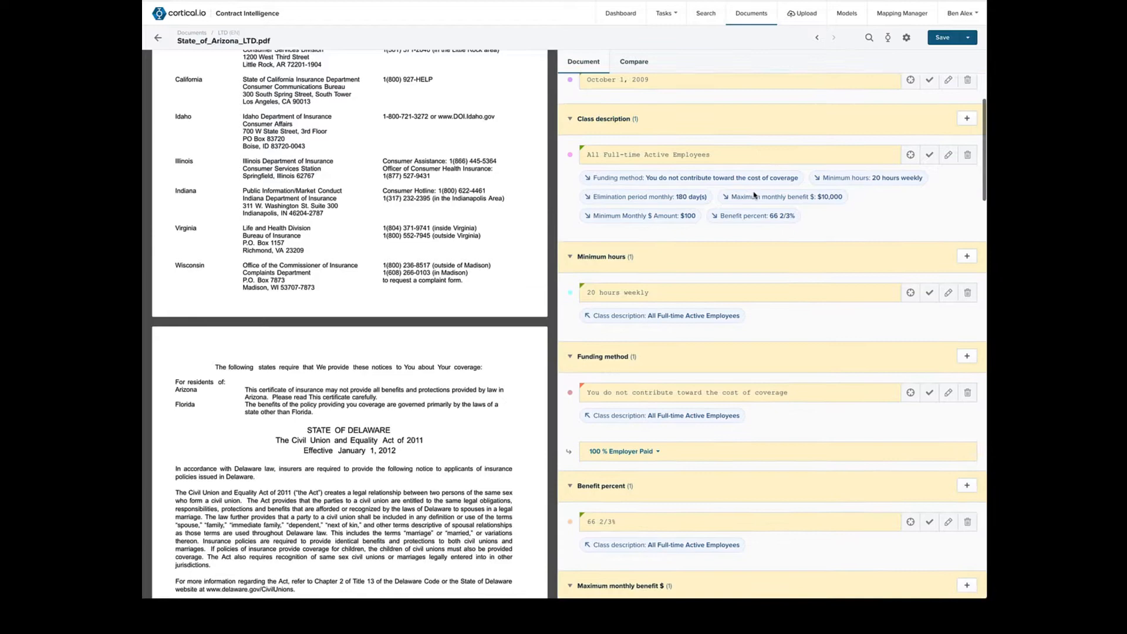
{"action": "scroll", "scroll_direction": "down", "scroll_amount": 3}
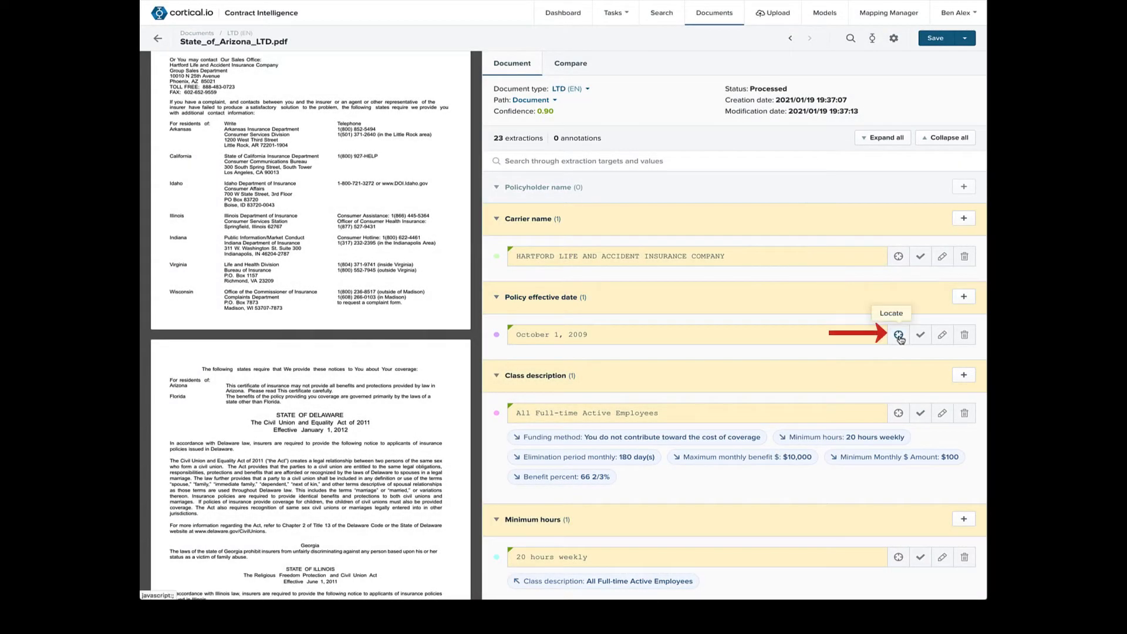
- Locate the October 1, 2009 effective date and the cost-of-coverage funding passage in the PDF
{"action": "left_click", "coordinate": [900, 334]}
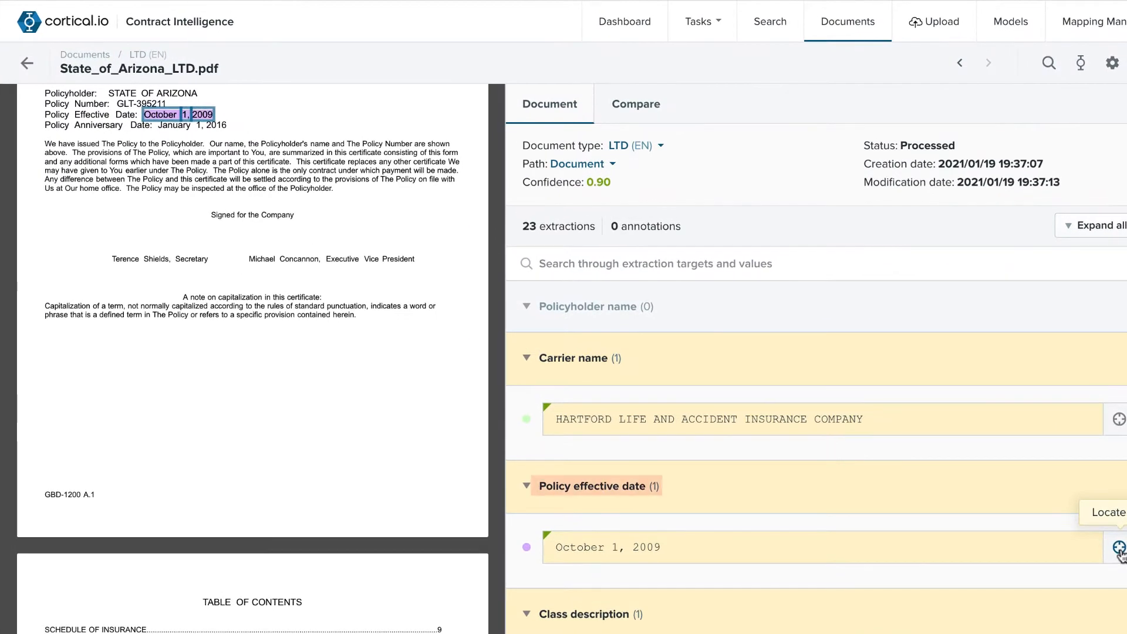
{"action": "left_click", "coordinate": [1120, 547]}
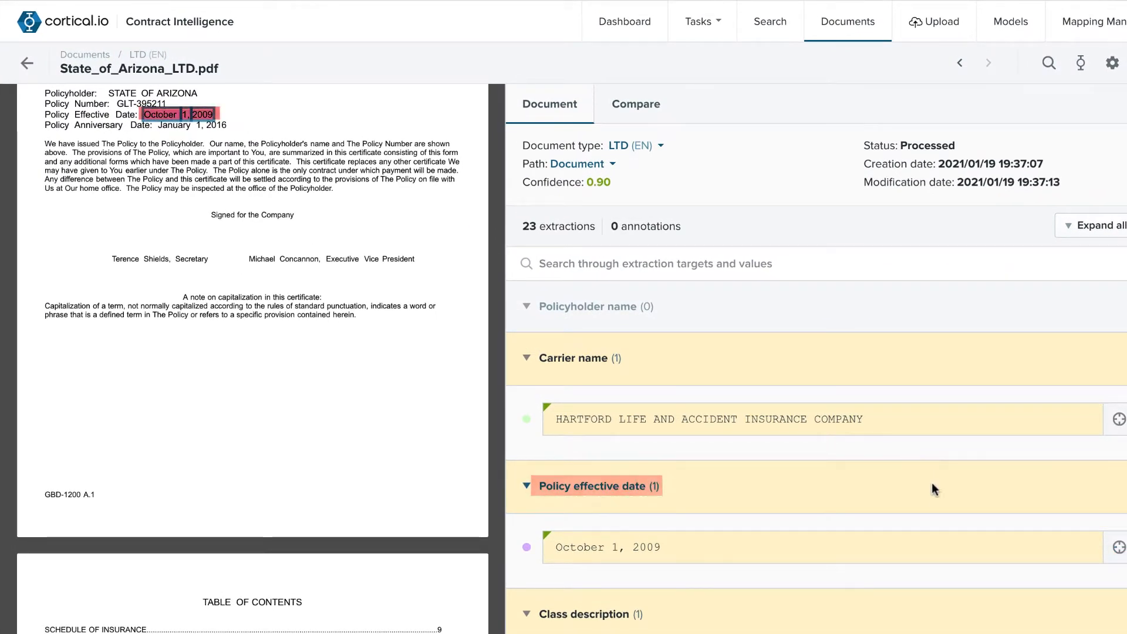
{"action": "scroll", "scroll_direction": "down", "scroll_amount": 3}
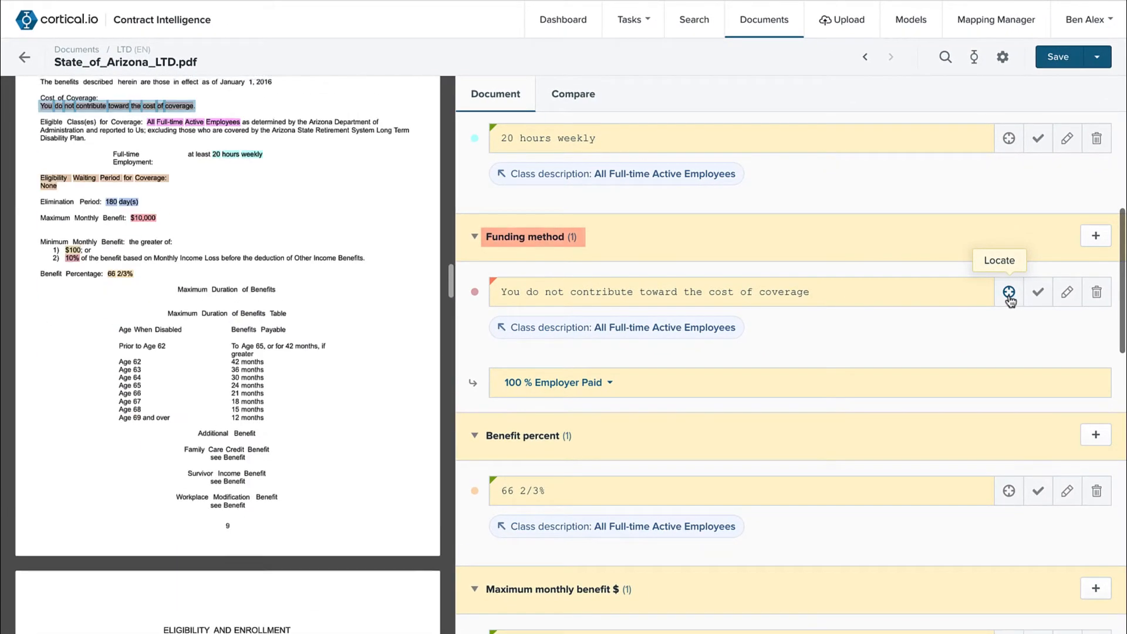
{"action": "left_click", "coordinate": [1009, 291]}
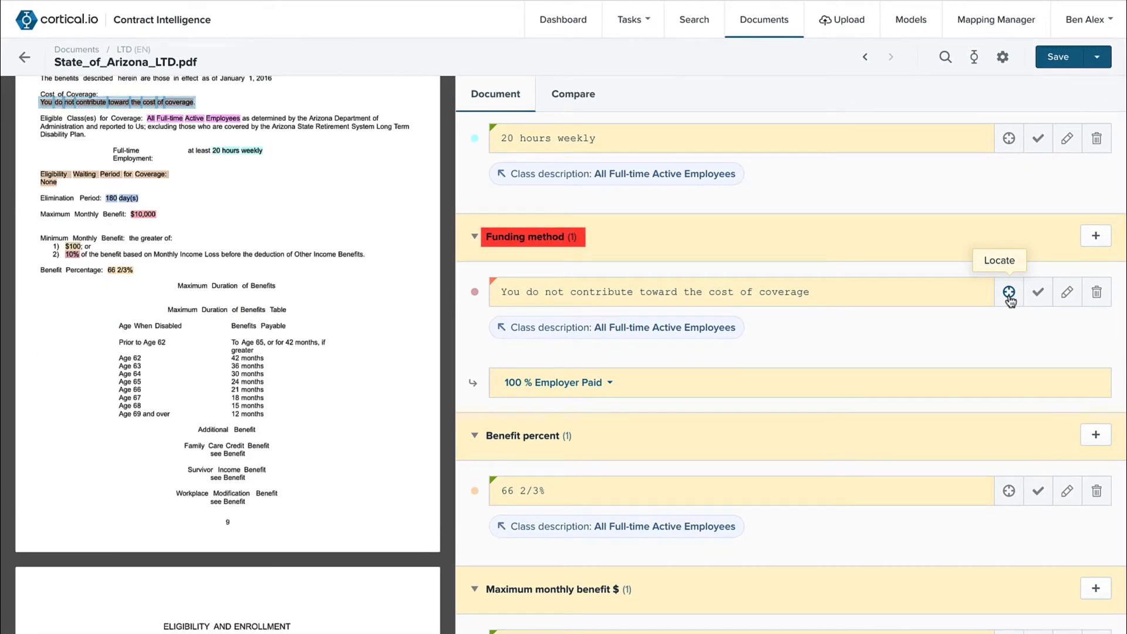
{"action": "left_click", "coordinate": [1009, 291]}
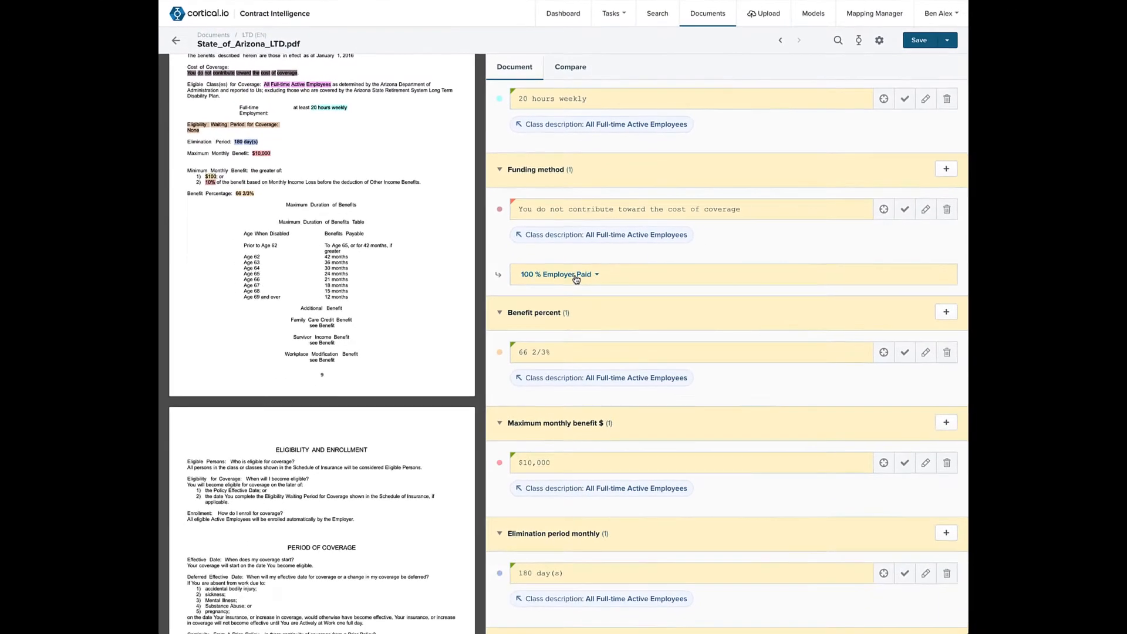
- Scroll past Benefit percent to Pre-existing conditions (6 month / 12 month) and Integration
{"action": "scroll", "scroll_direction": "down", "scroll_amount": 3}
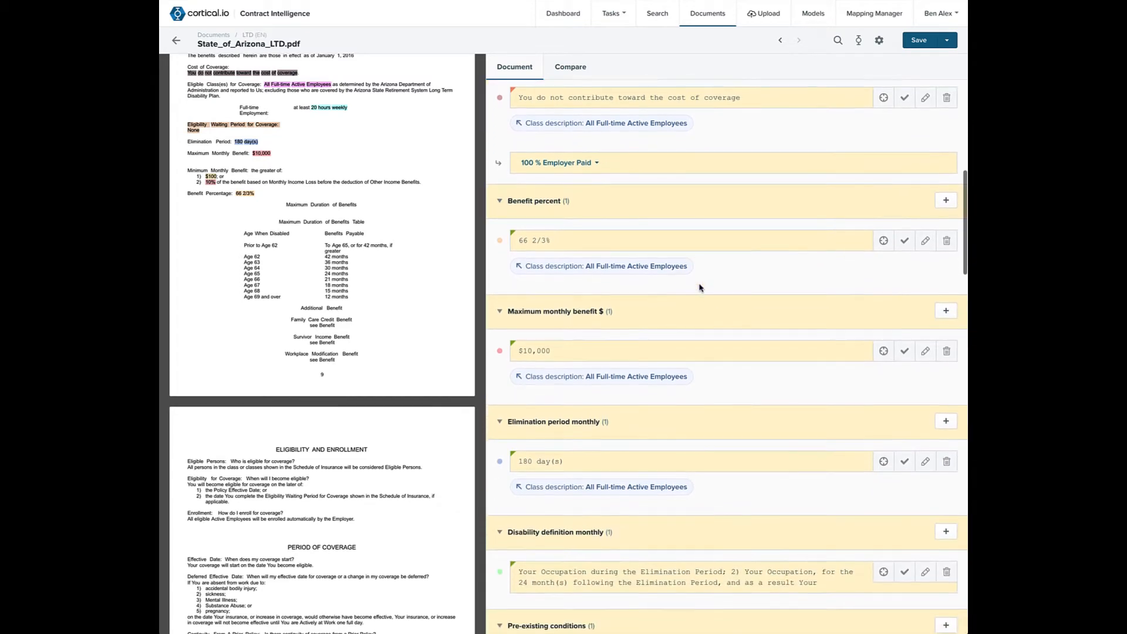
{"action": "scroll", "scroll_direction": "down", "scroll_amount": 3}
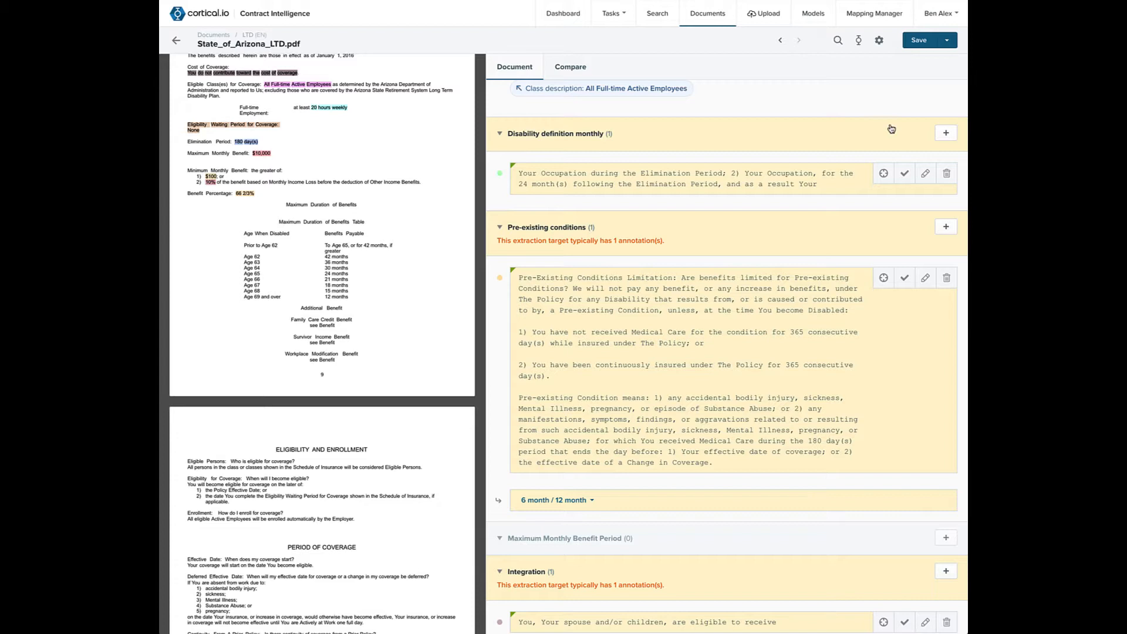
- Download the extractions as State_of_Arizona_LTD.xlsx and open it with Microsoft Excel
{"action": "left_click", "coordinate": [859, 40]}
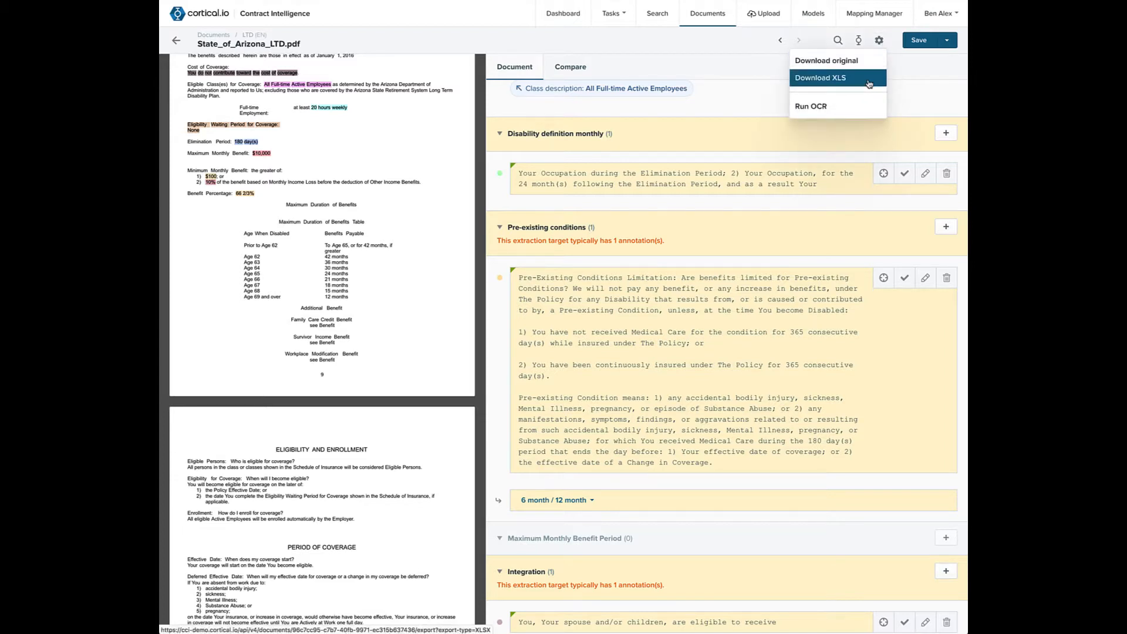
{"action": "left_click", "coordinate": [819, 77]}
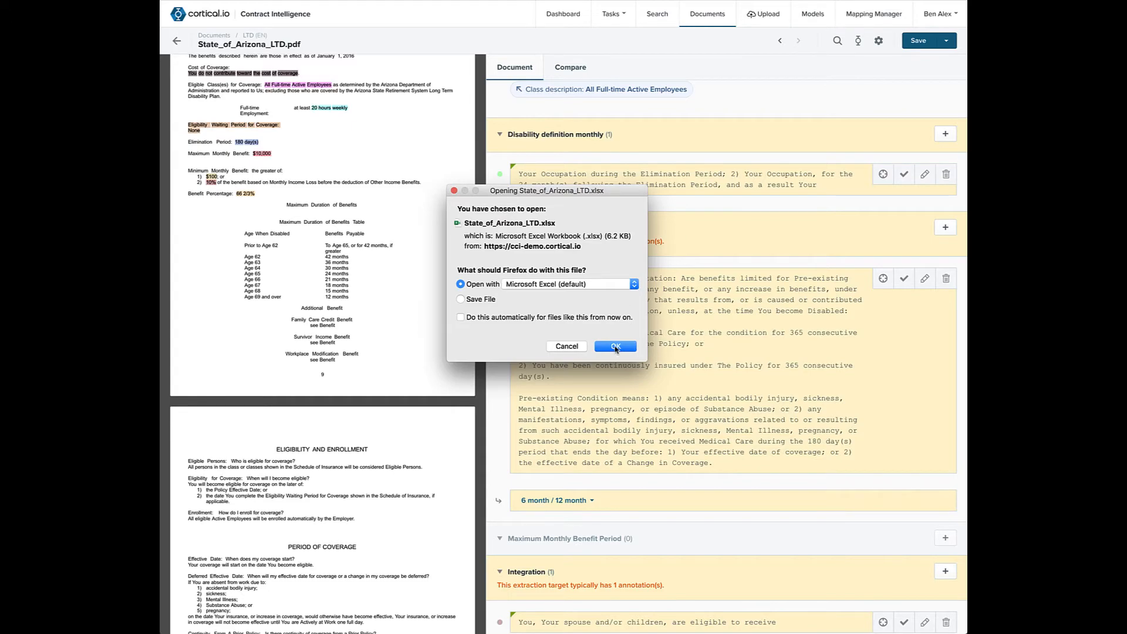
{"action": "left_click", "coordinate": [615, 346]}
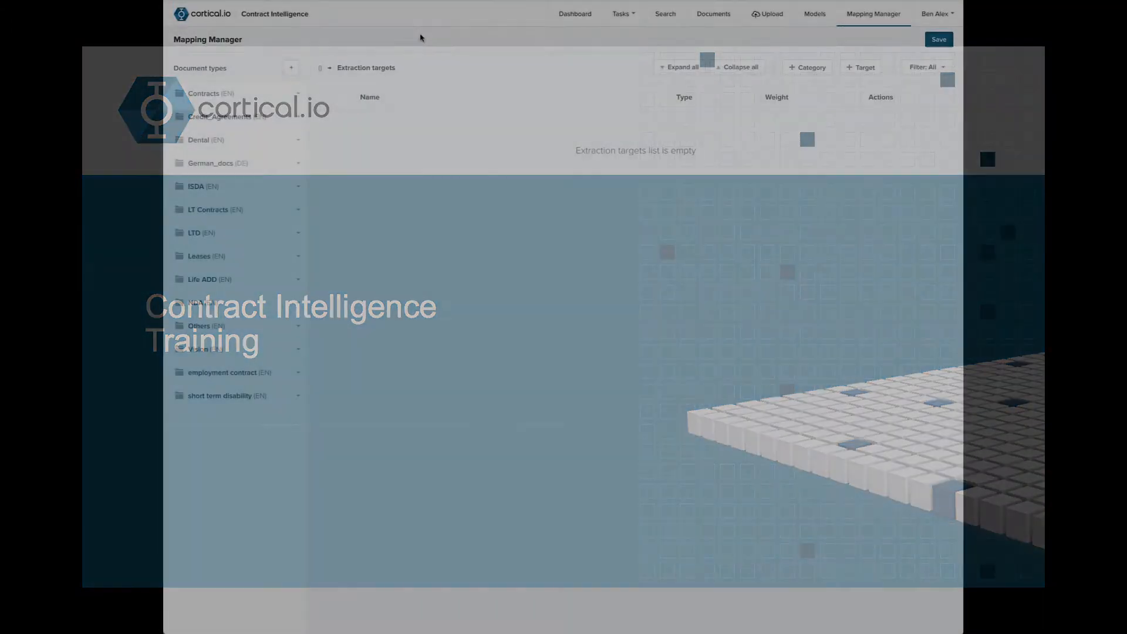
- Add a document type named 'STD' with English as its language
{"action": "left_click", "coordinate": [291, 67]}
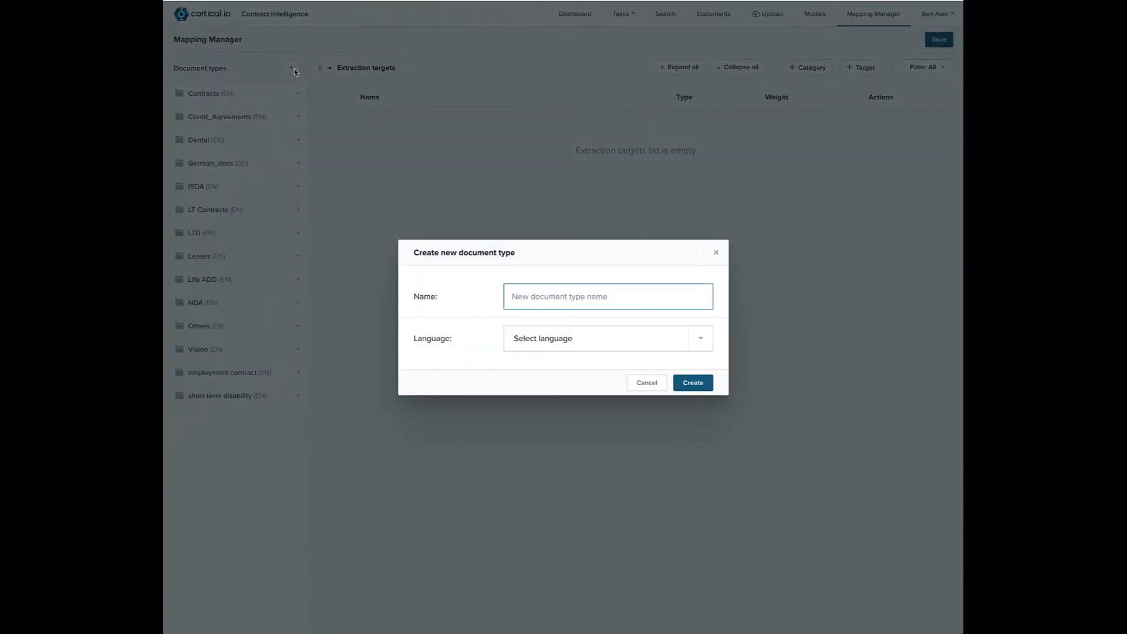
{"action": "type", "text": "STD"}
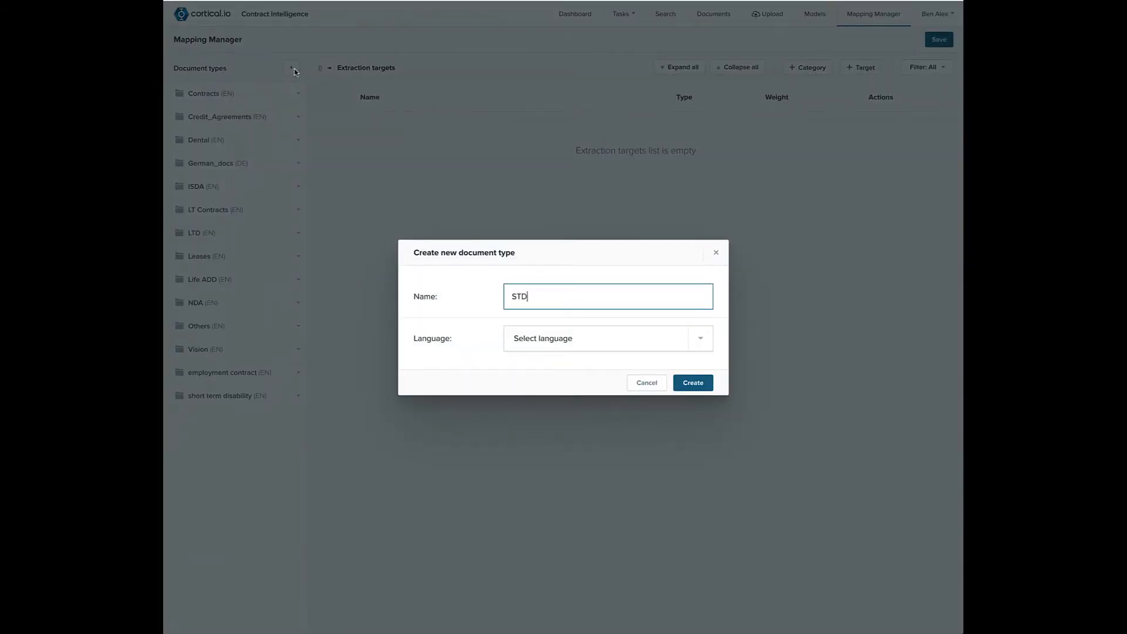
{"action": "left_click", "coordinate": [608, 339]}
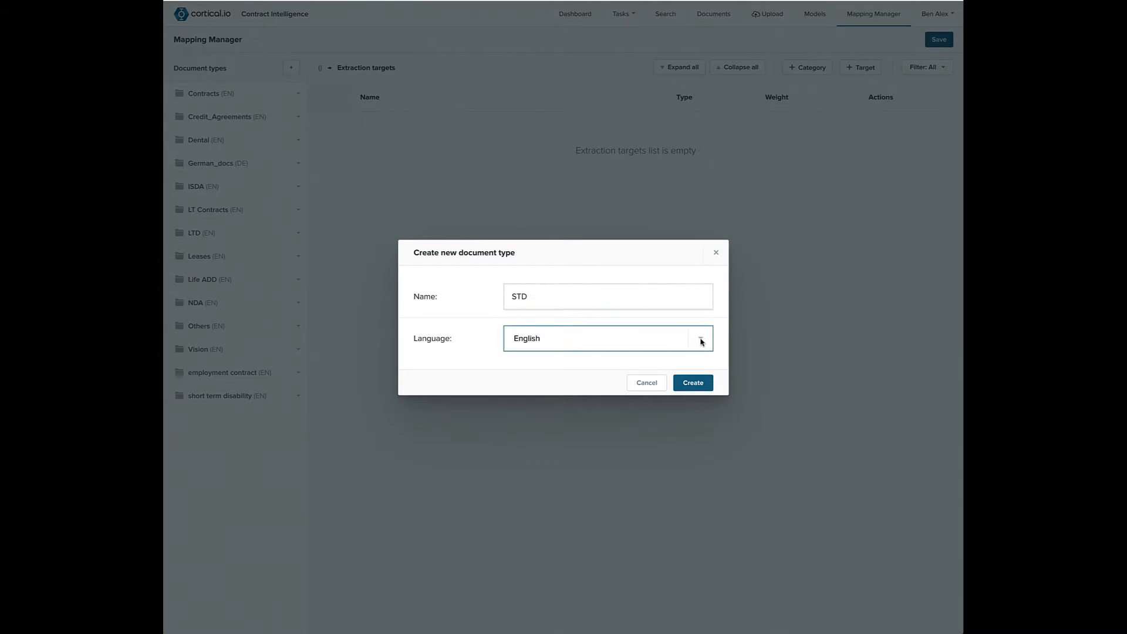
{"action": "left_click", "coordinate": [692, 383]}
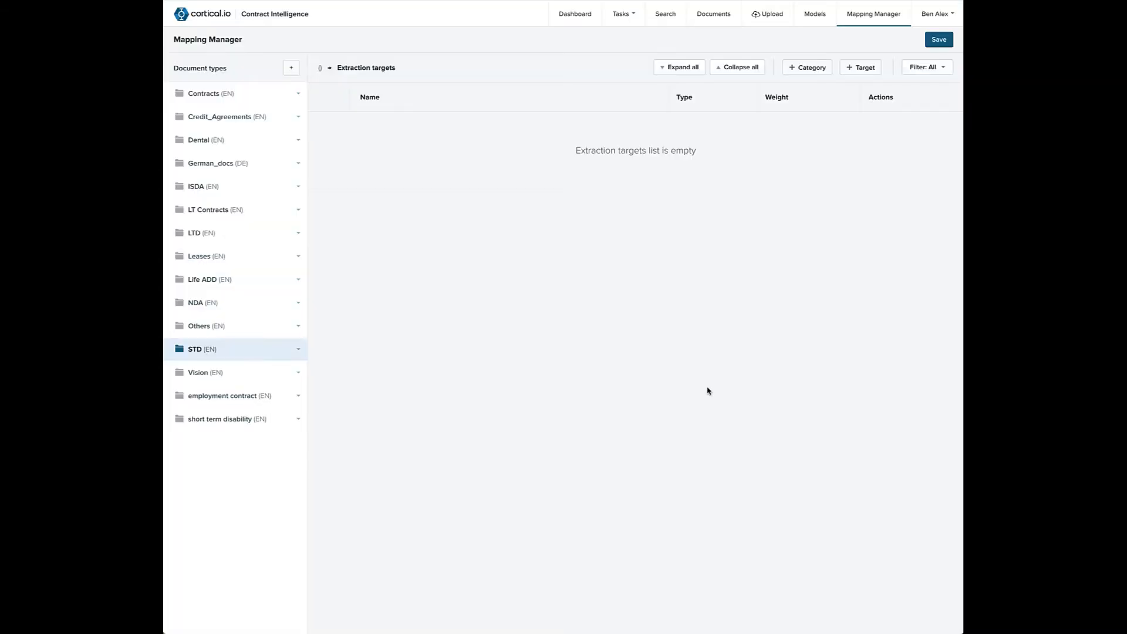
{"action": "mouse_move", "coordinate": [738, 327]}
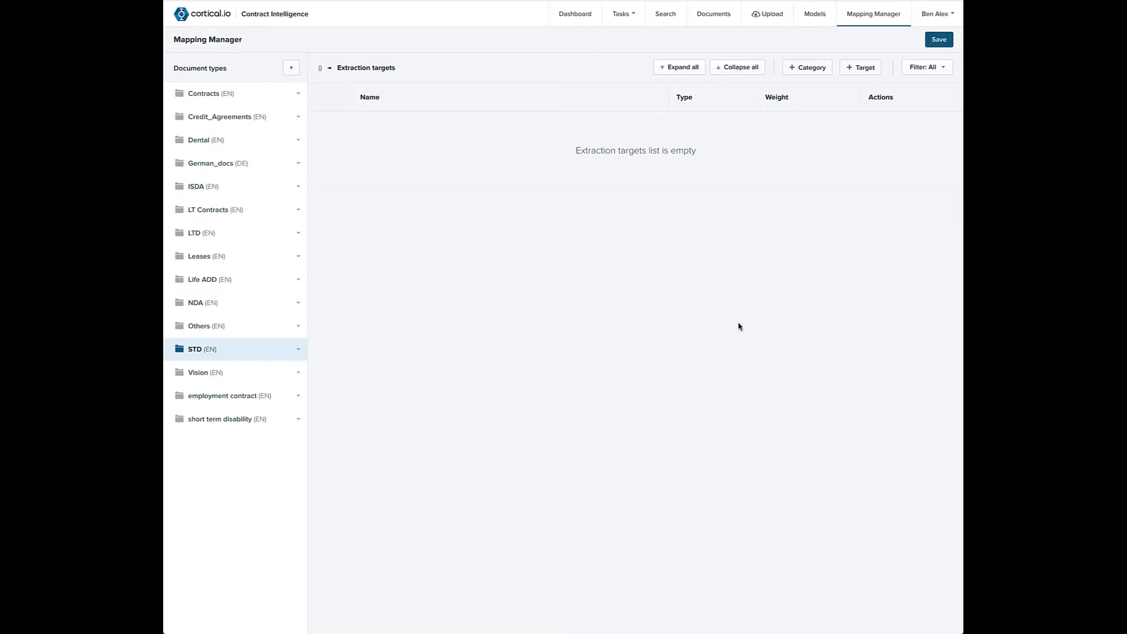
- Add the Policy holder and Funding method extraction targets to STD
{"action": "left_click", "coordinate": [861, 67]}
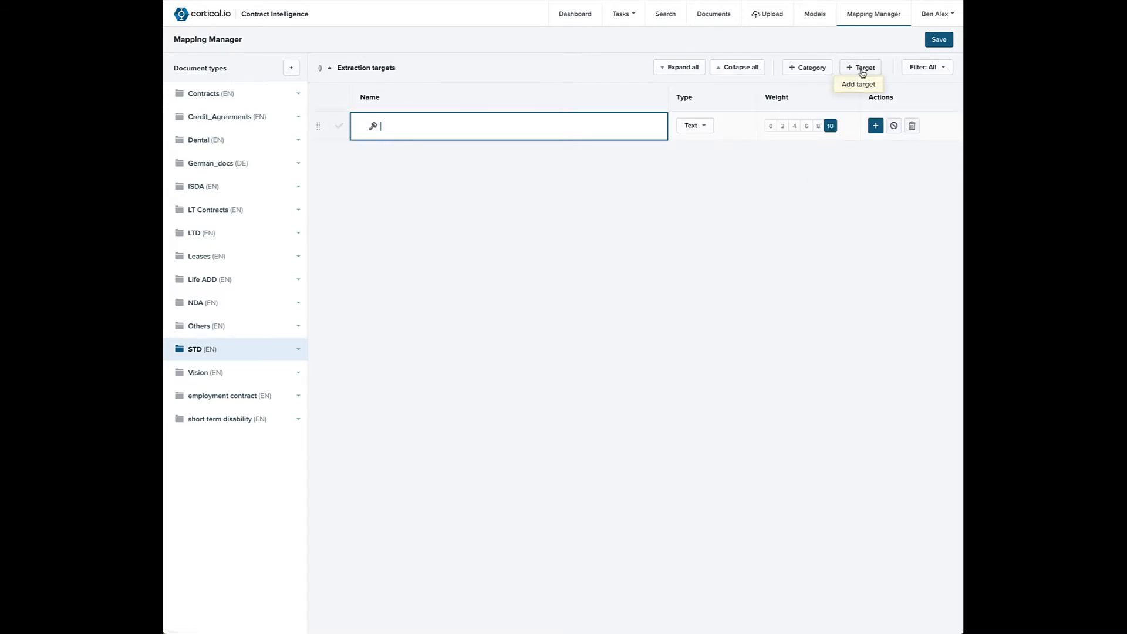
{"action": "type", "text": "Policy holder"}
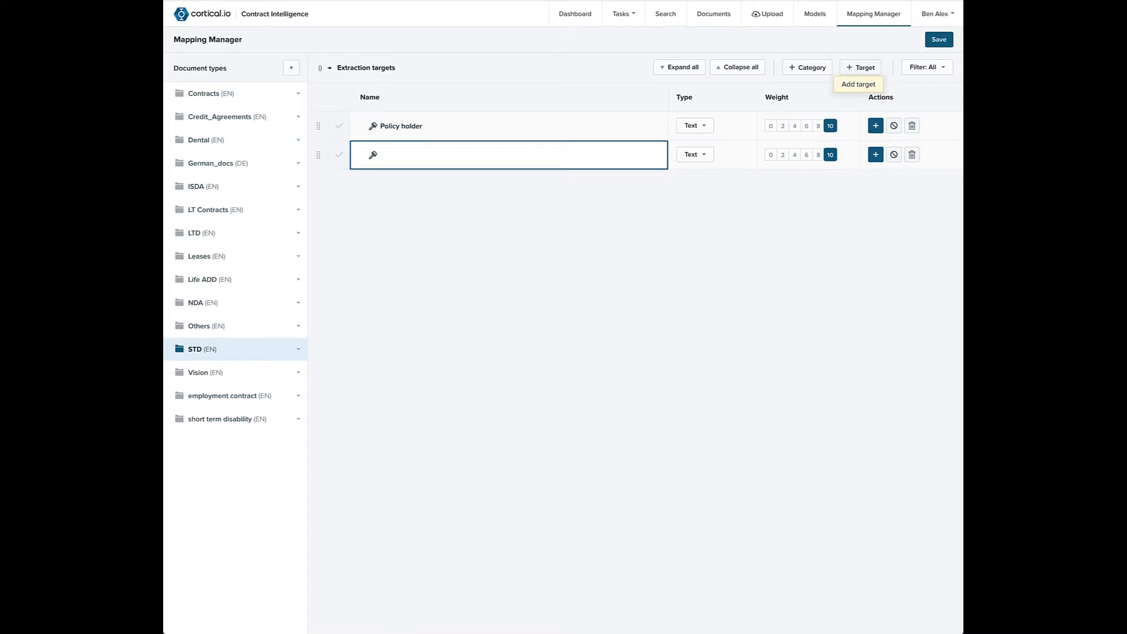
{"action": "type", "text": "Funding method"}
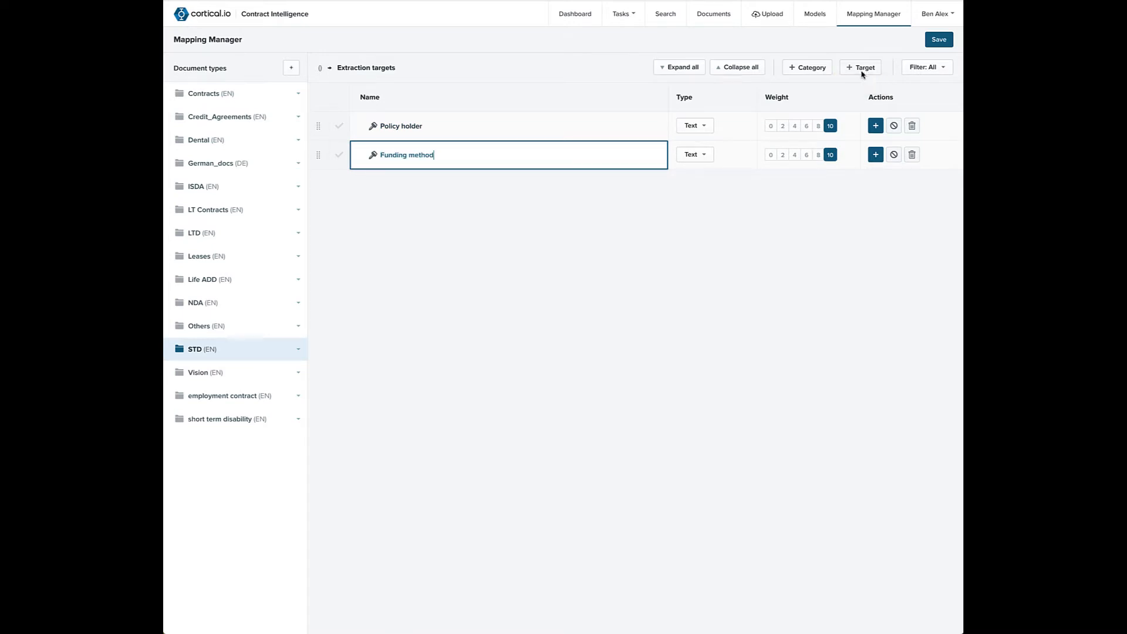
- Give Funding method Employer funded and Employee funded inferences, add Maximum weekly benefits, and save
{"action": "left_click", "coordinate": [875, 154]}
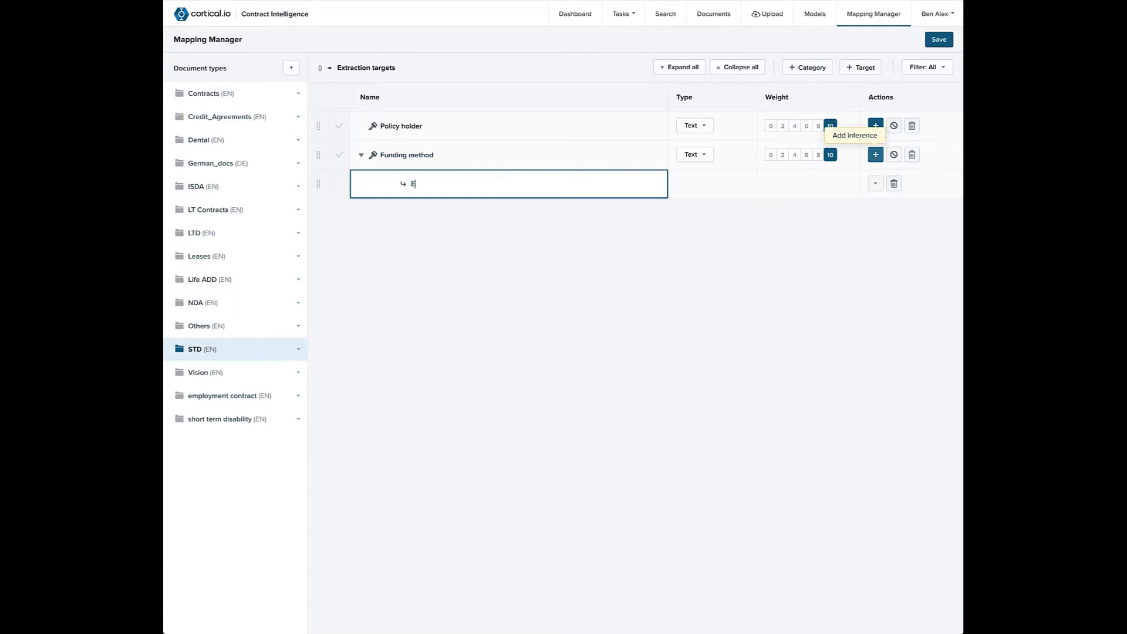
{"action": "type", "text": "mployer fun"}
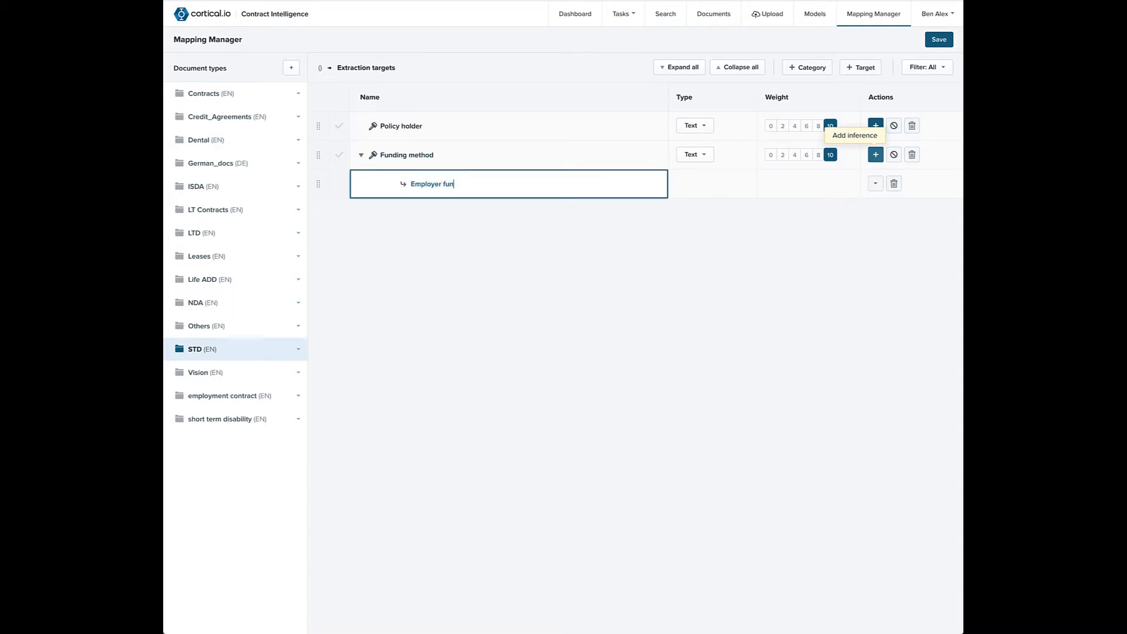
{"action": "type", "text": "Employee funded"}
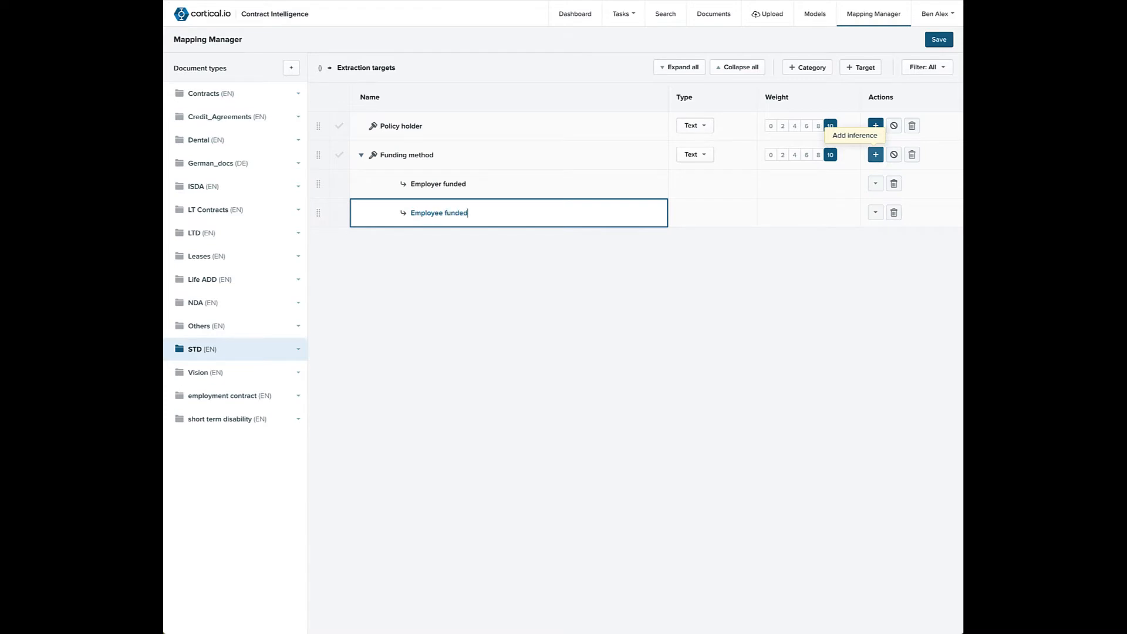
{"action": "mouse_move", "coordinate": [865, 67]}
{"action": "type", "text": "Maximum weekly"}
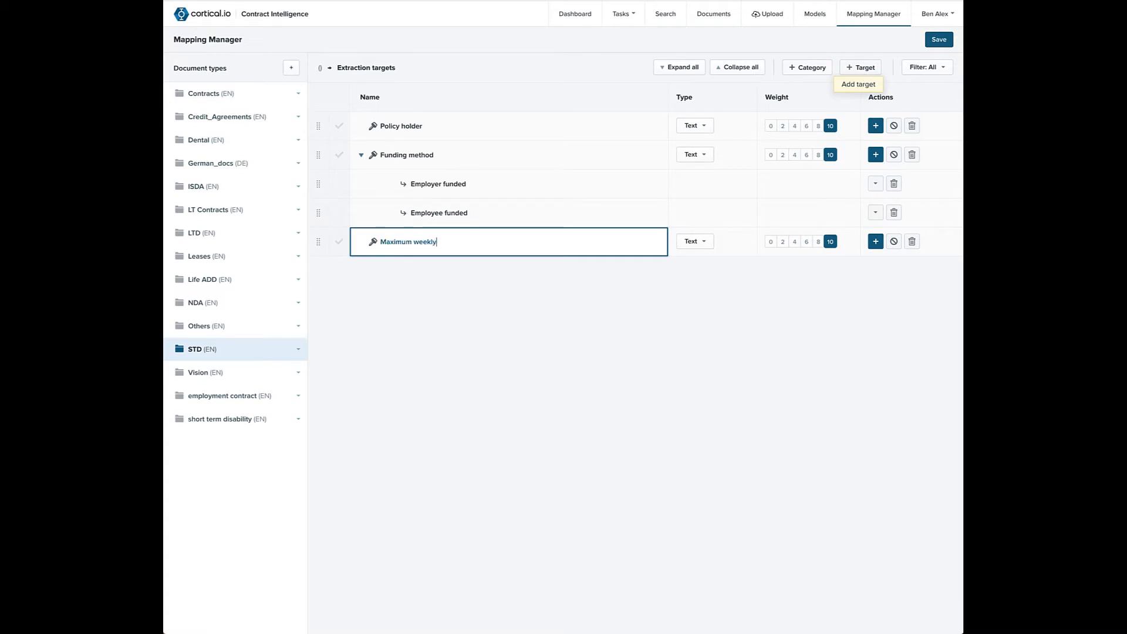
{"action": "type", "text": "benefits"}
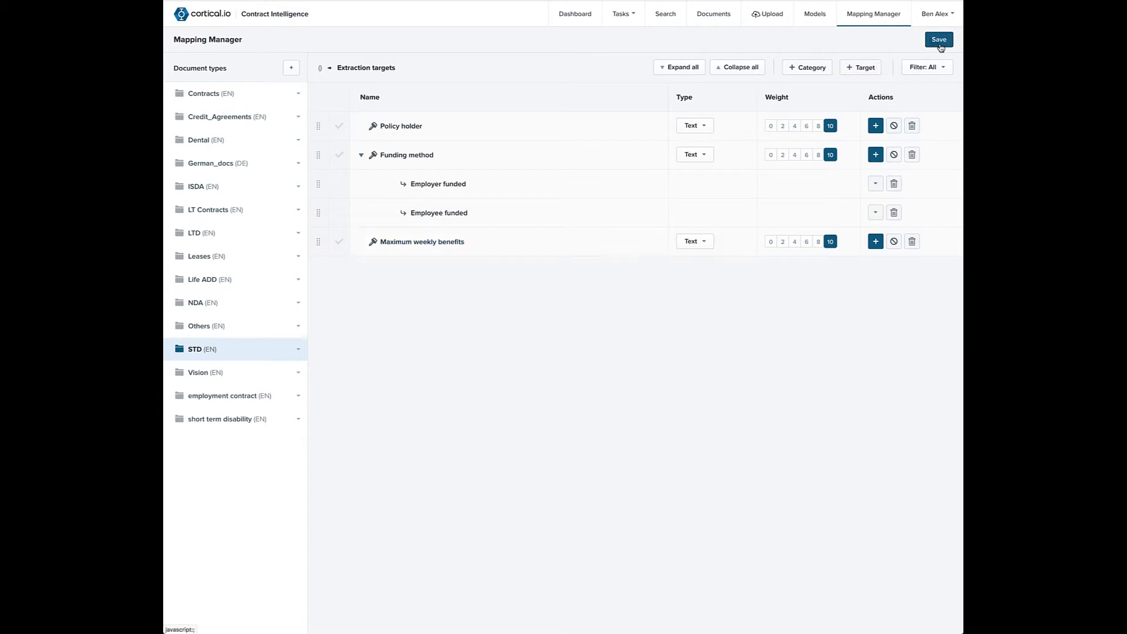
{"action": "left_click", "coordinate": [939, 39]}
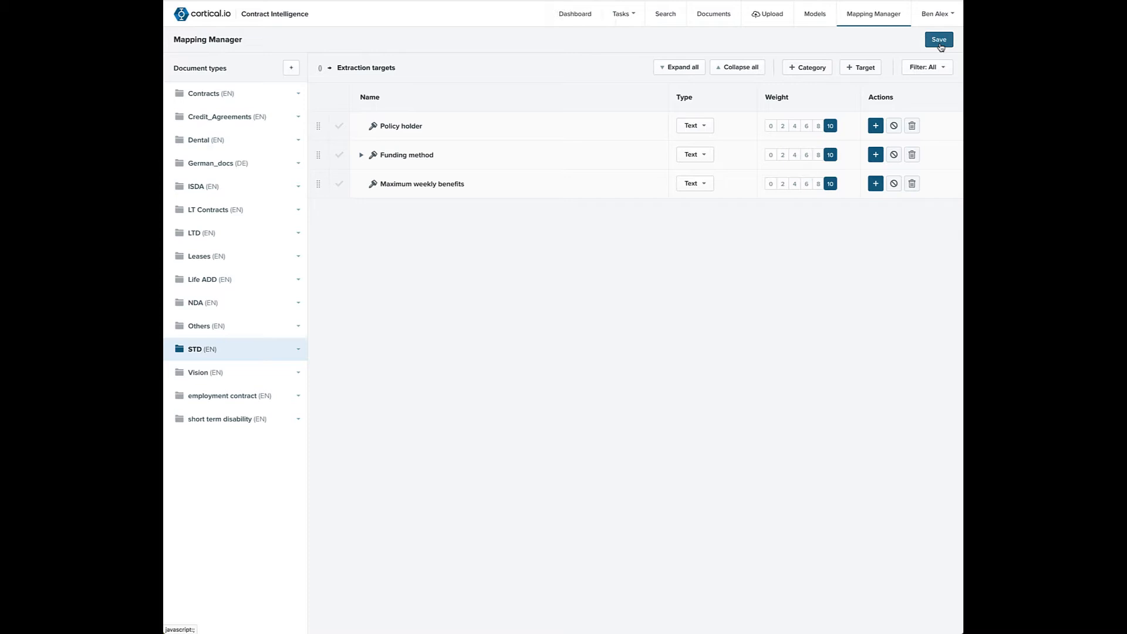
{"action": "mouse_move", "coordinate": [712, 13]}
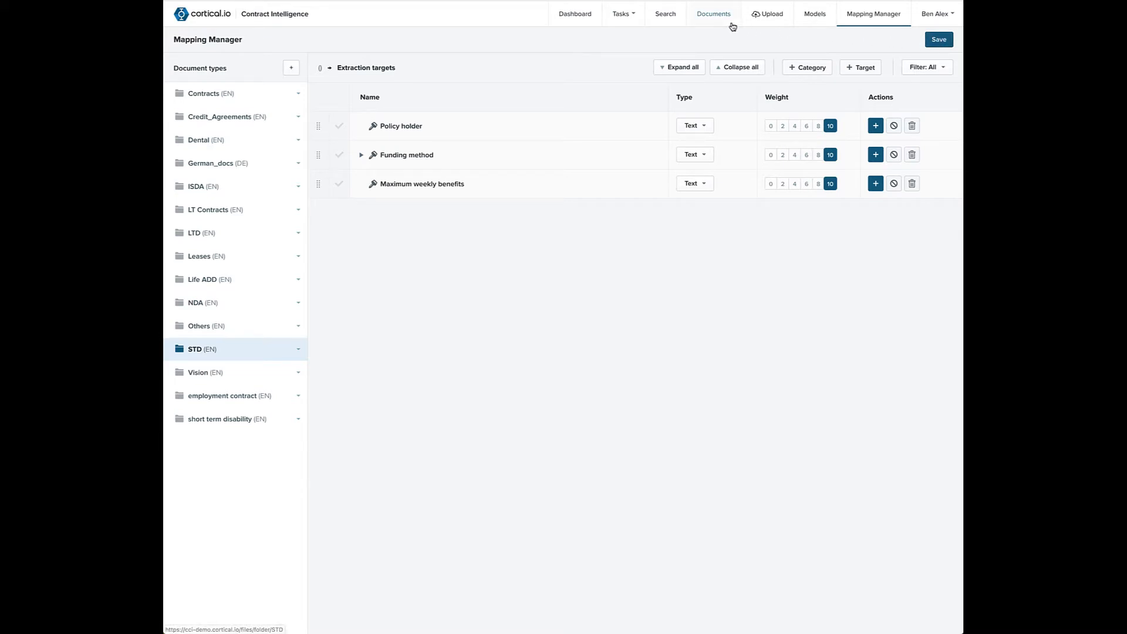
- Open Amazon_STD.docx from the STD documents folder
{"action": "left_click", "coordinate": [712, 13]}
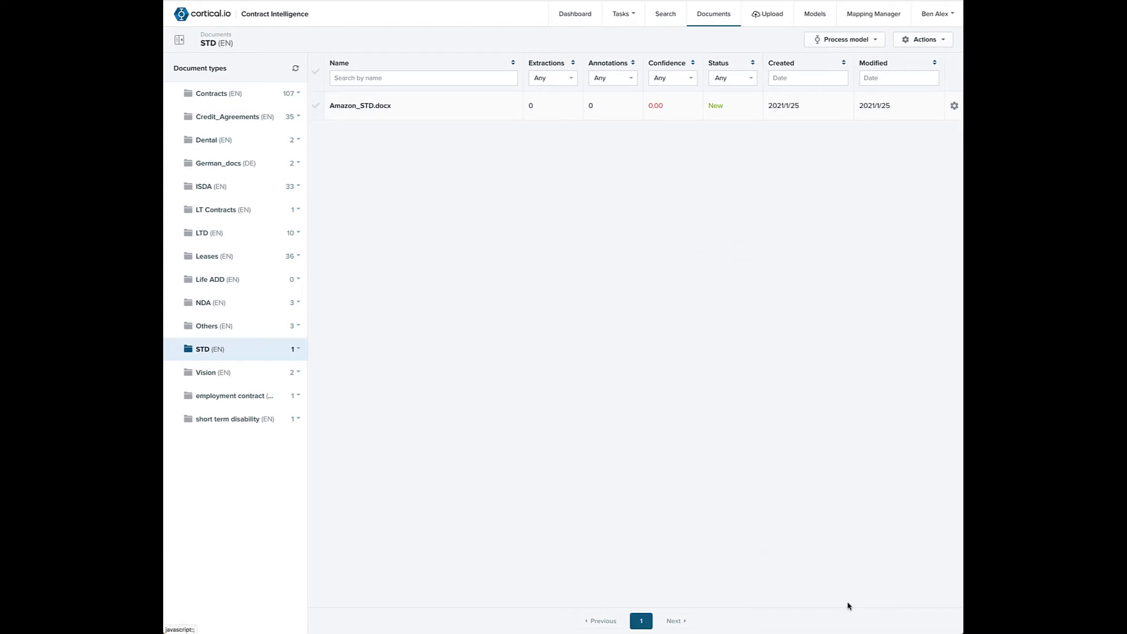
{"action": "left_click", "coordinate": [360, 105]}
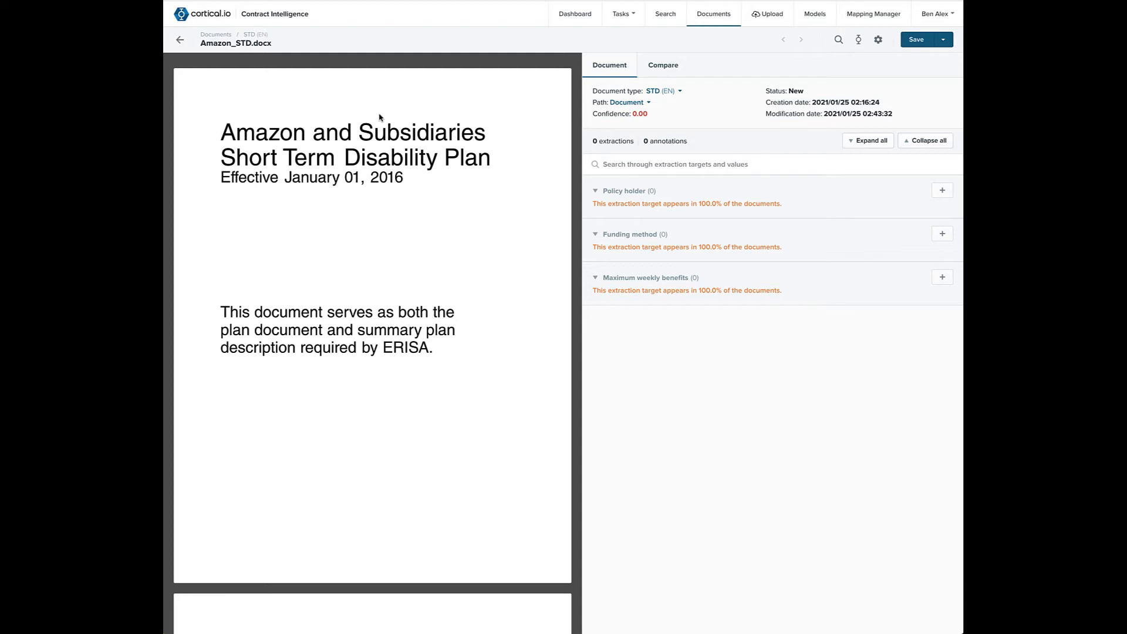
{"action": "mouse_move", "coordinate": [219, 140]}
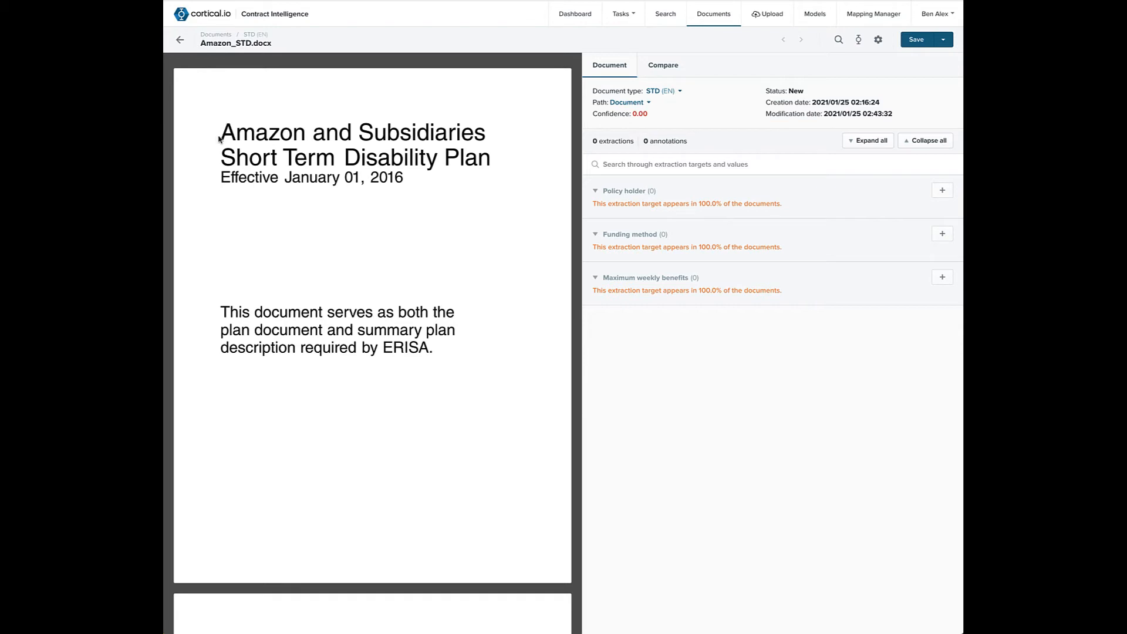
- Annotate 'Amazon and Subsidiaries' as the Policy holder
{"action": "left_click_drag", "start_coordinate": [221, 134], "coordinate": [485, 134]}
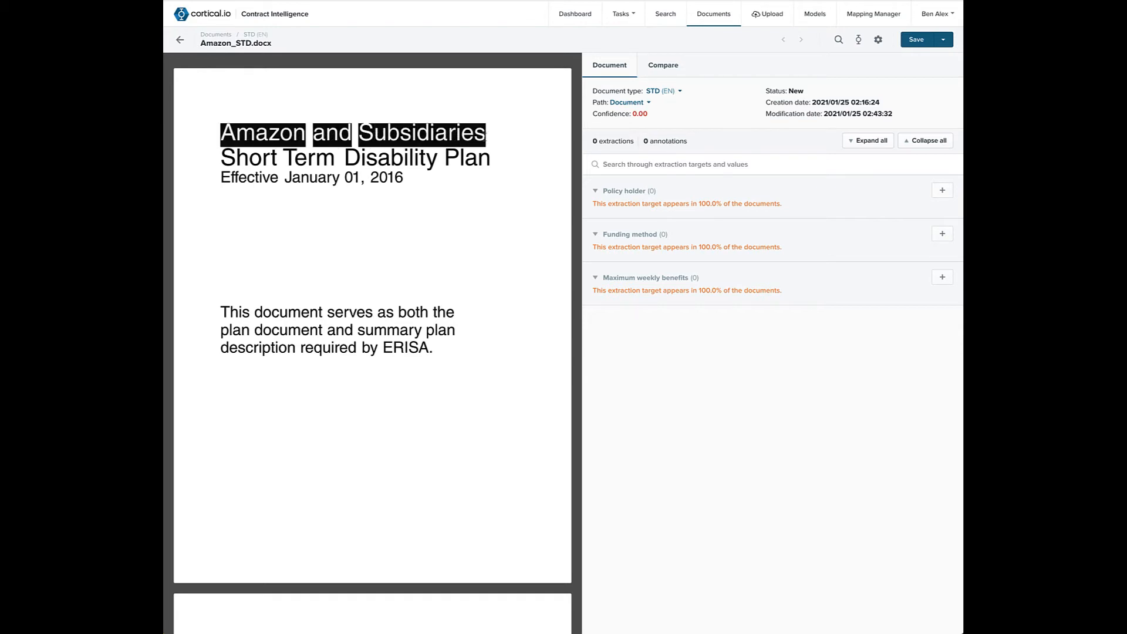
{"action": "left_click", "coordinate": [942, 190]}
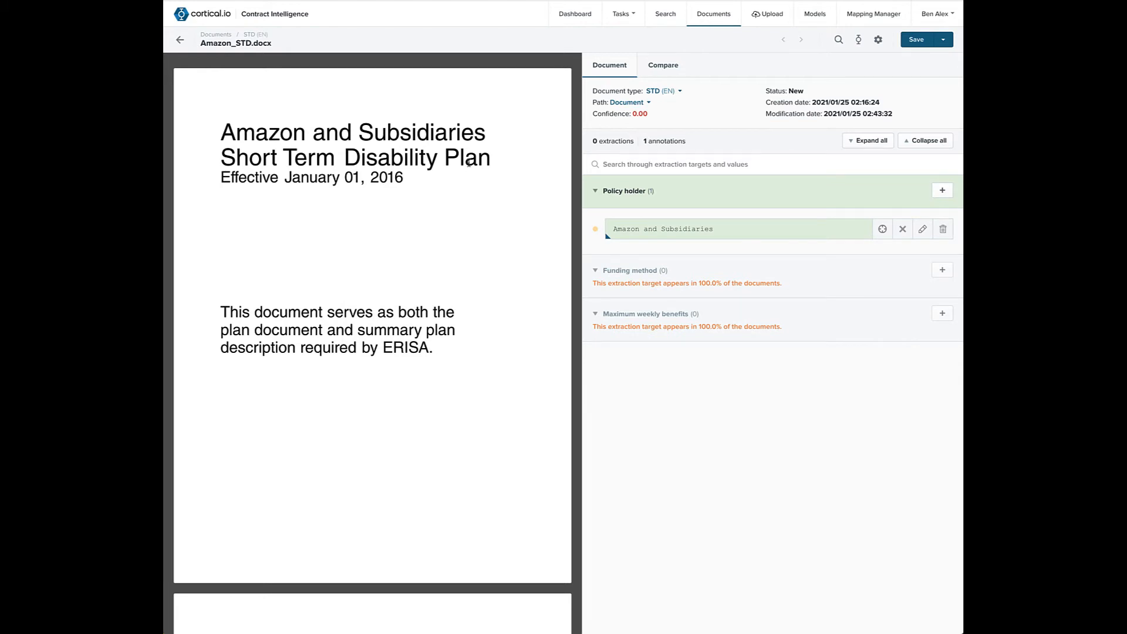
{"action": "scroll", "scroll_direction": "down", "scroll_amount": 3}
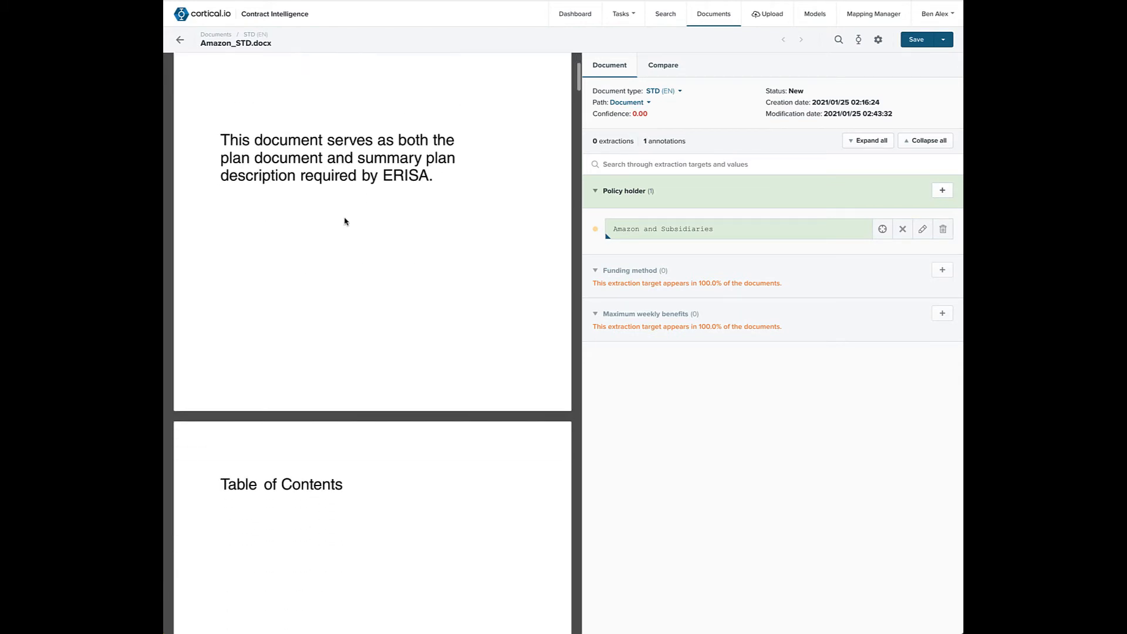
{"action": "scroll", "scroll_direction": "down", "scroll_amount": 3}
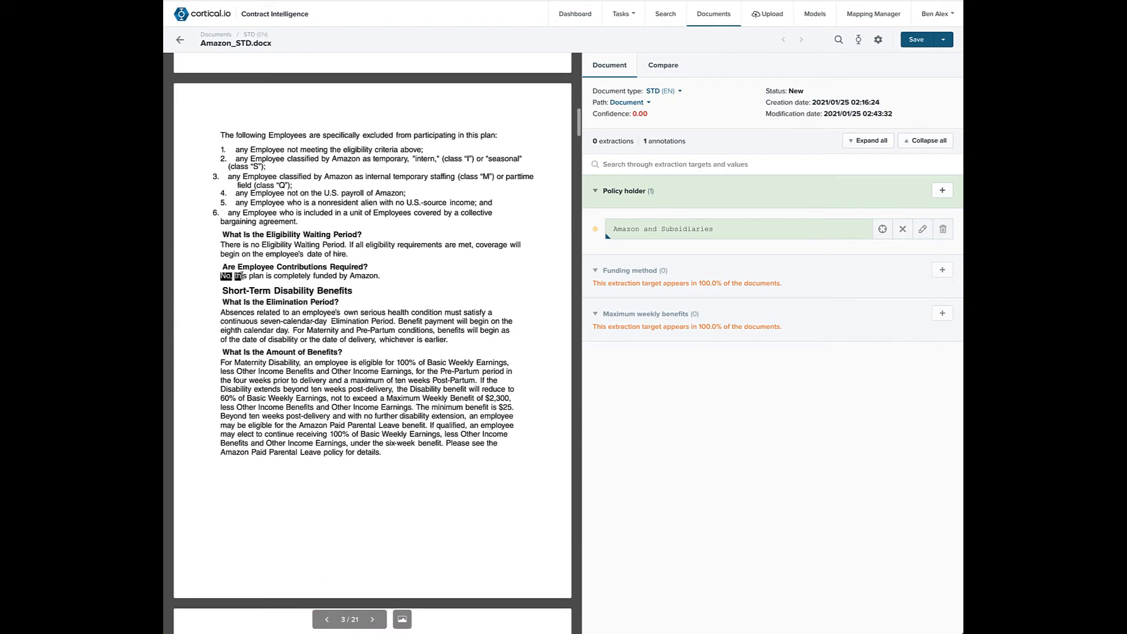
- Annotate the fully-funded-by-Amazon sentence as Funding method, set to Employer funded
{"action": "left_click_drag", "start_coordinate": [220, 276], "coordinate": [381, 276]}
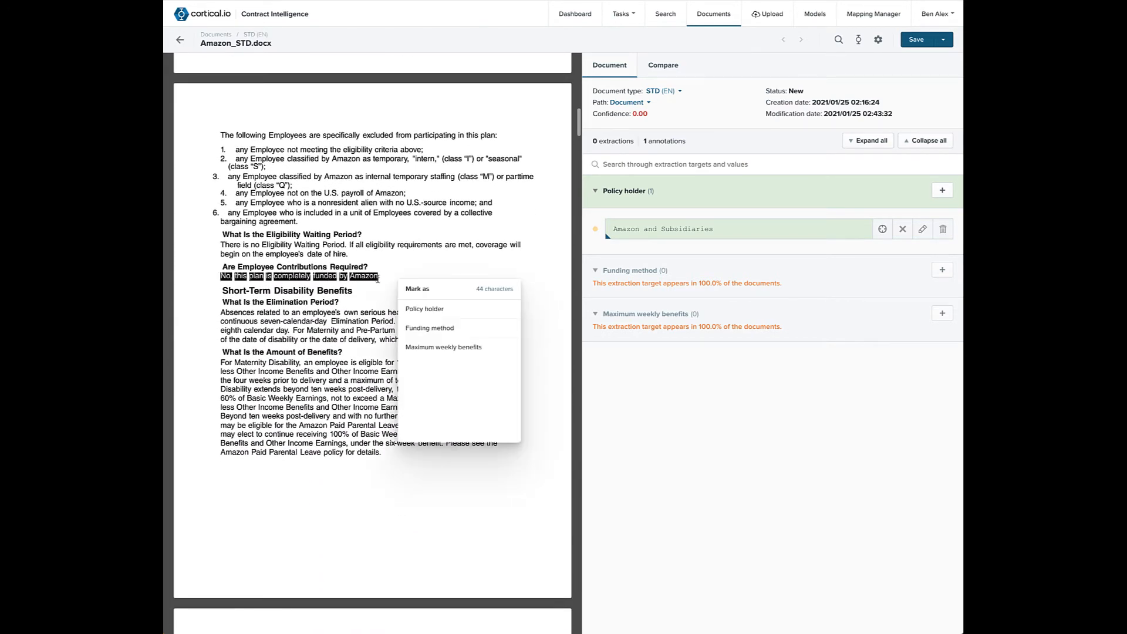
{"action": "left_click", "coordinate": [430, 328]}
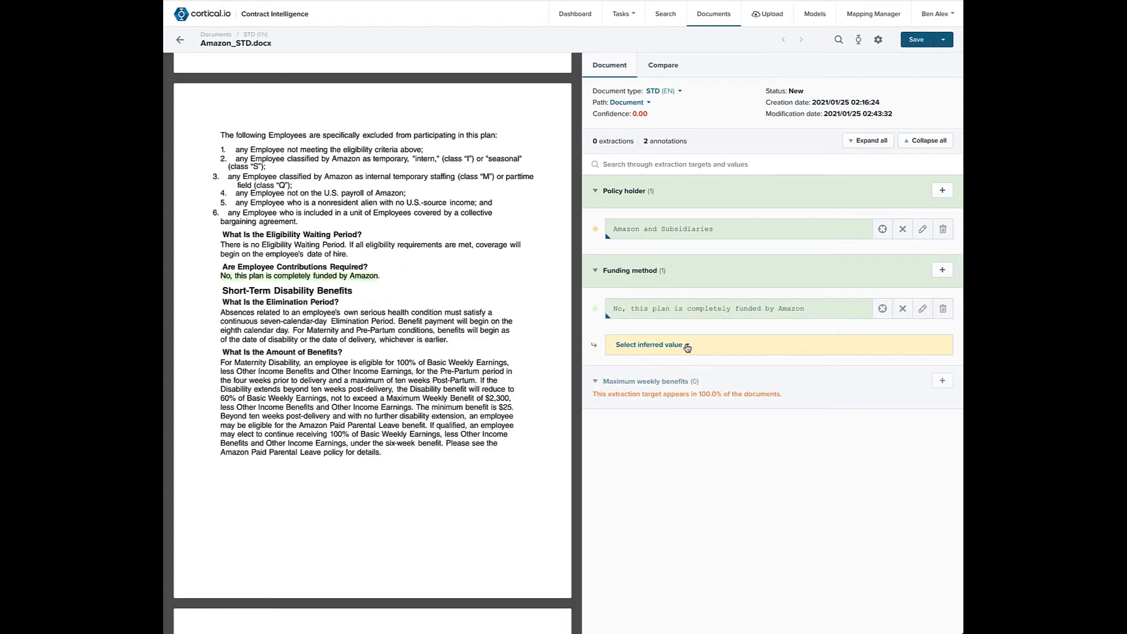
{"action": "left_click", "coordinate": [650, 345]}
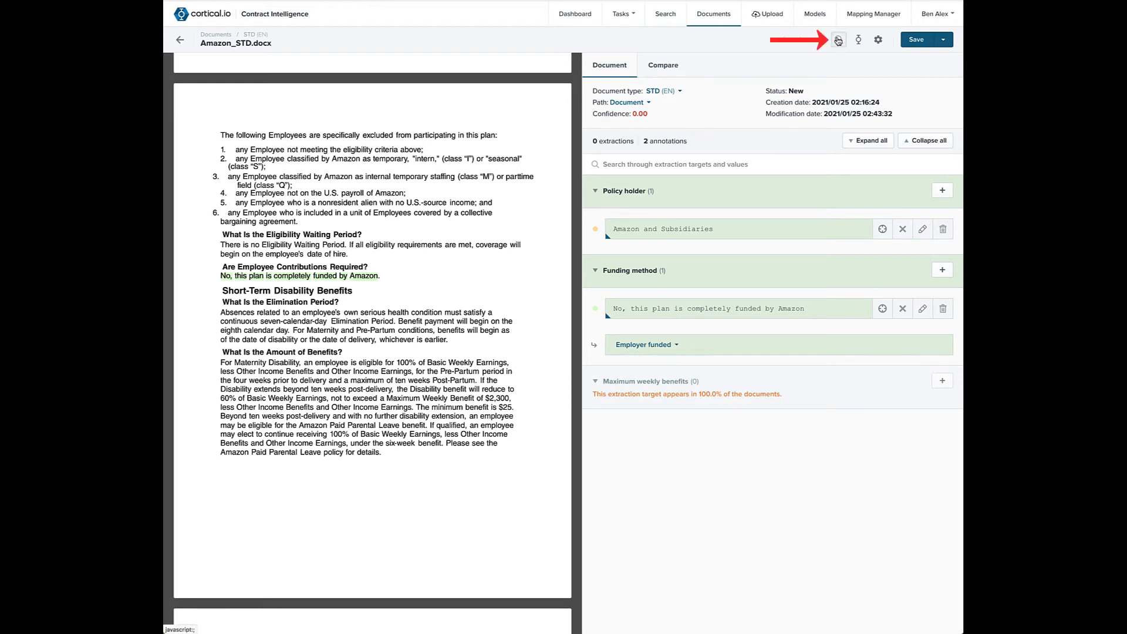
- Find the exact 'maximum' match for the $2,300 weekly limit and save the annotation
{"action": "left_click", "coordinate": [839, 39]}
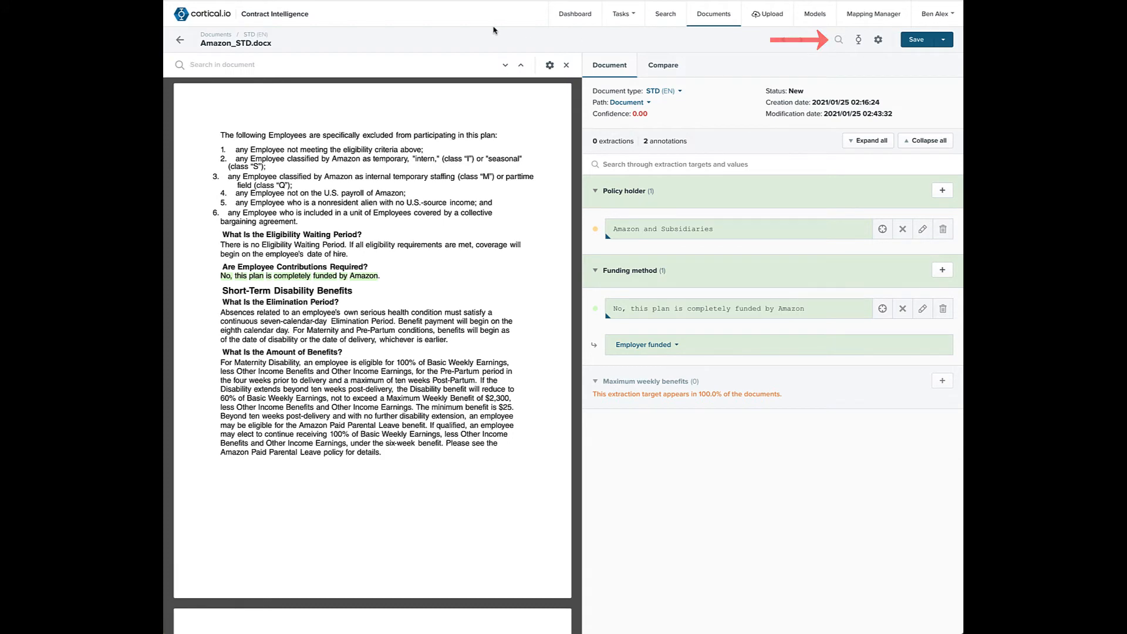
{"action": "type", "text": "maximum"}
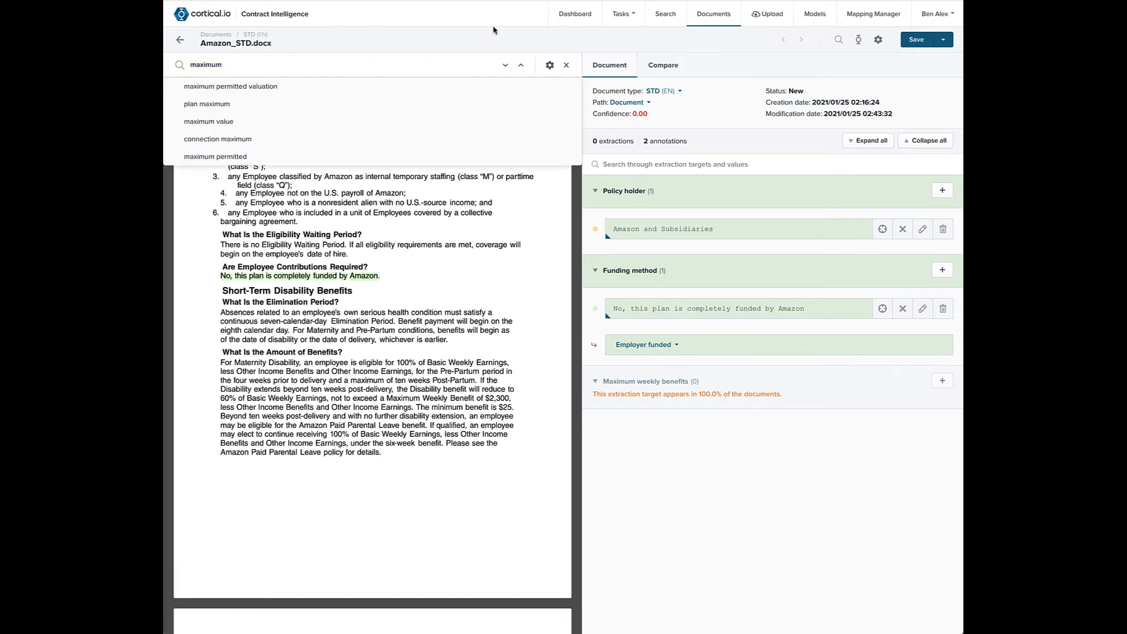
{"action": "left_click", "coordinate": [549, 65]}
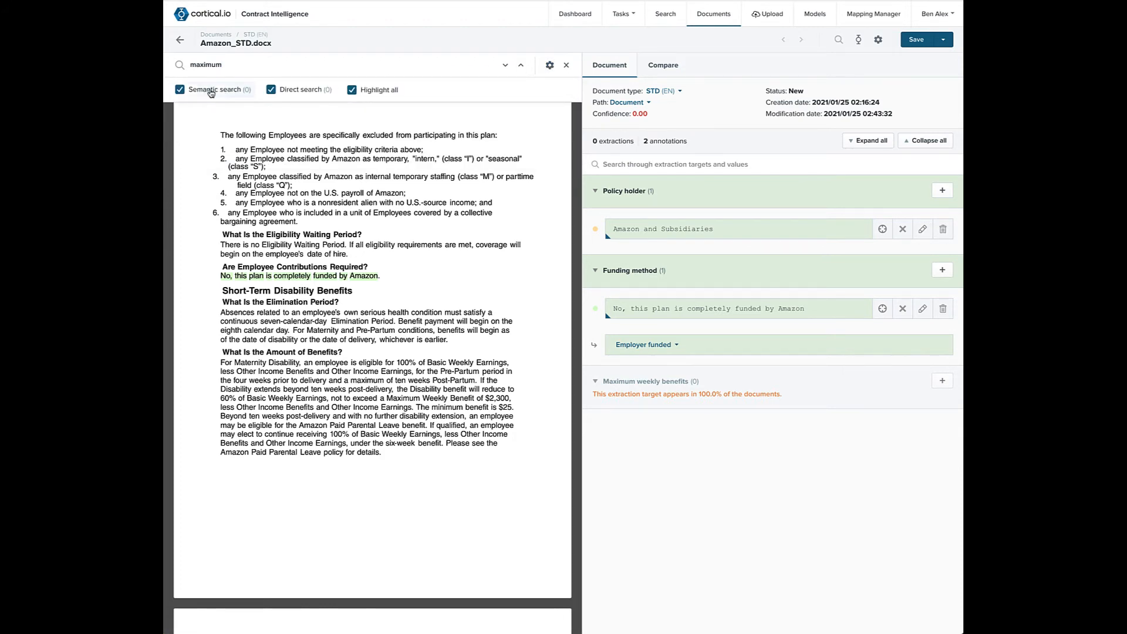
{"action": "left_click", "coordinate": [179, 89]}
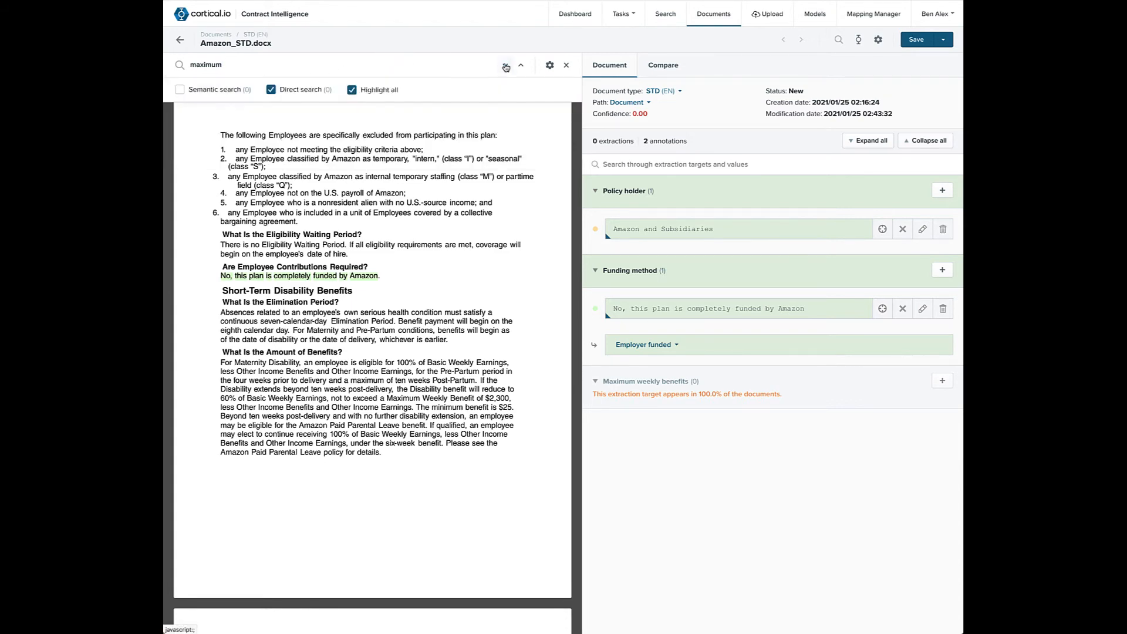
{"action": "left_click", "coordinate": [505, 64]}
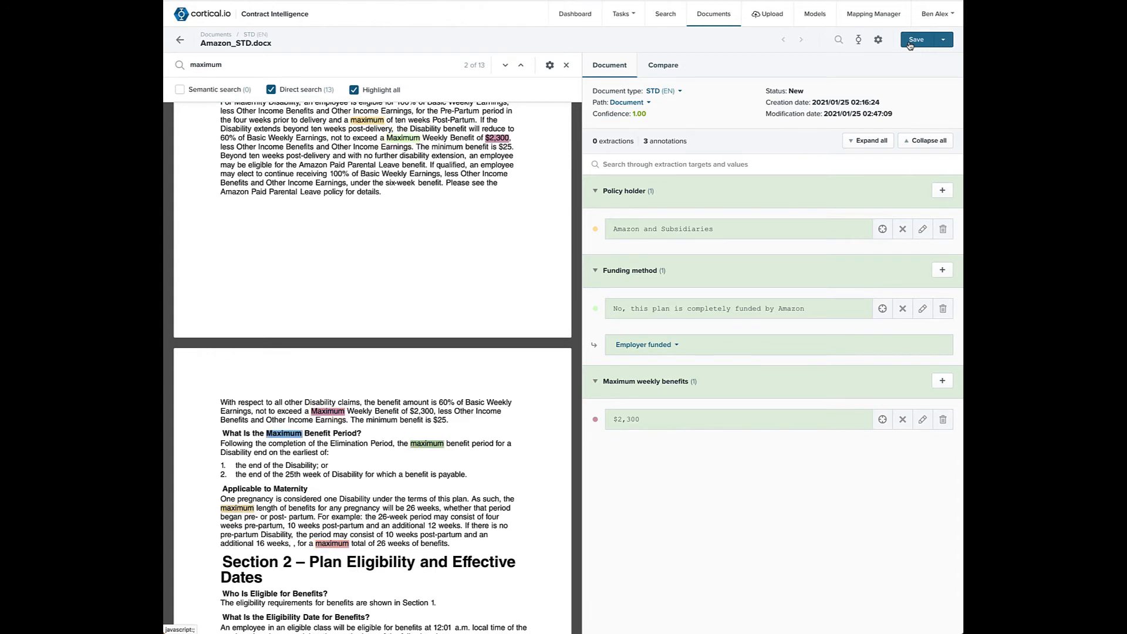
{"action": "left_click", "coordinate": [814, 14]}
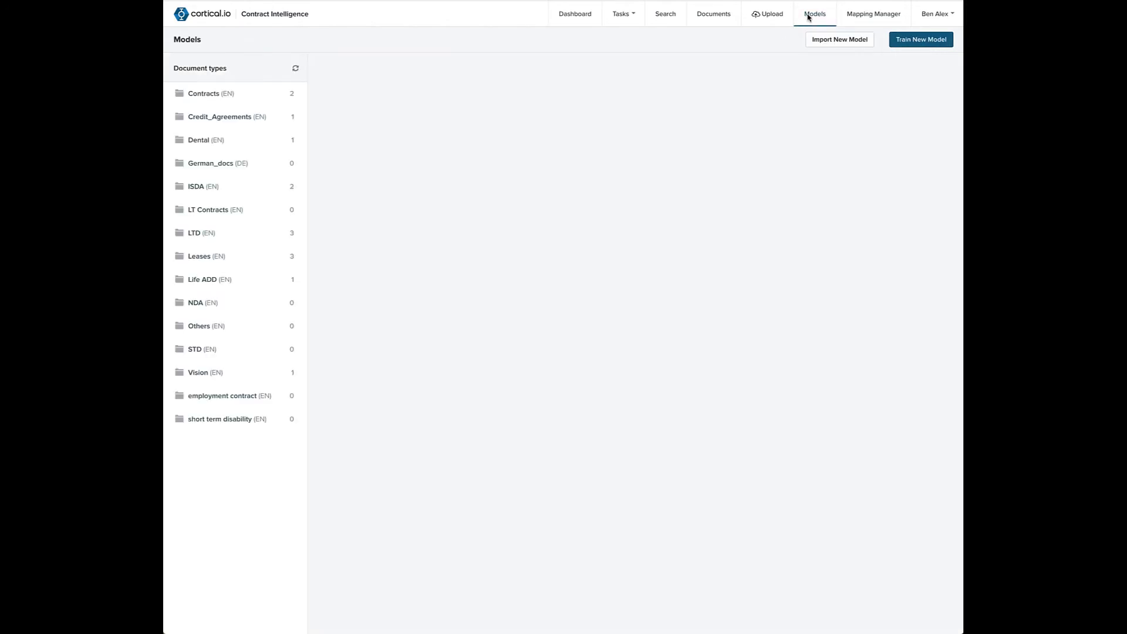
- Begin a Train New Model setup with document type STD and name 'New ST'
{"action": "left_click", "coordinate": [922, 39]}
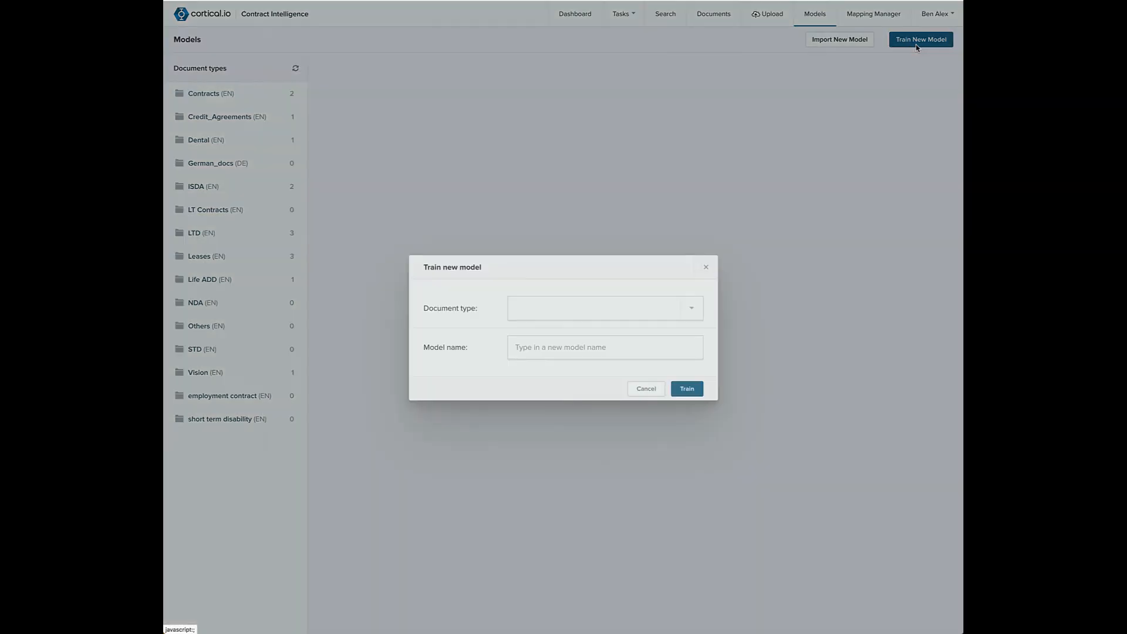
{"action": "left_click", "coordinate": [605, 307]}
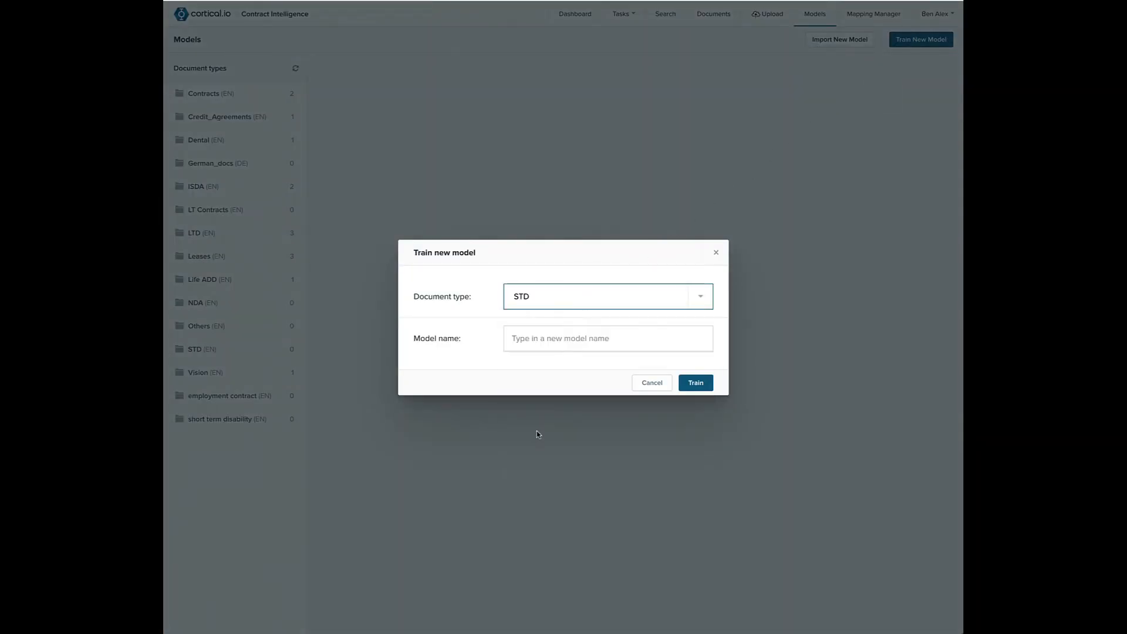
{"action": "type", "text": "New ST"}
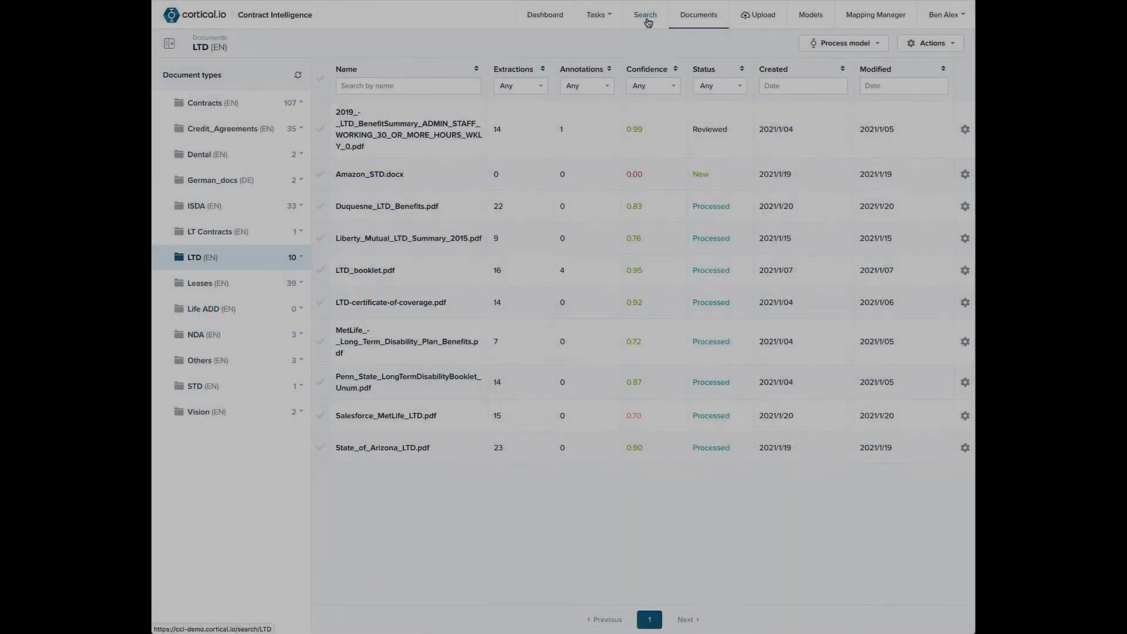
- Run a search across all documents for 'cost of coverage'
{"action": "left_click", "coordinate": [644, 14]}
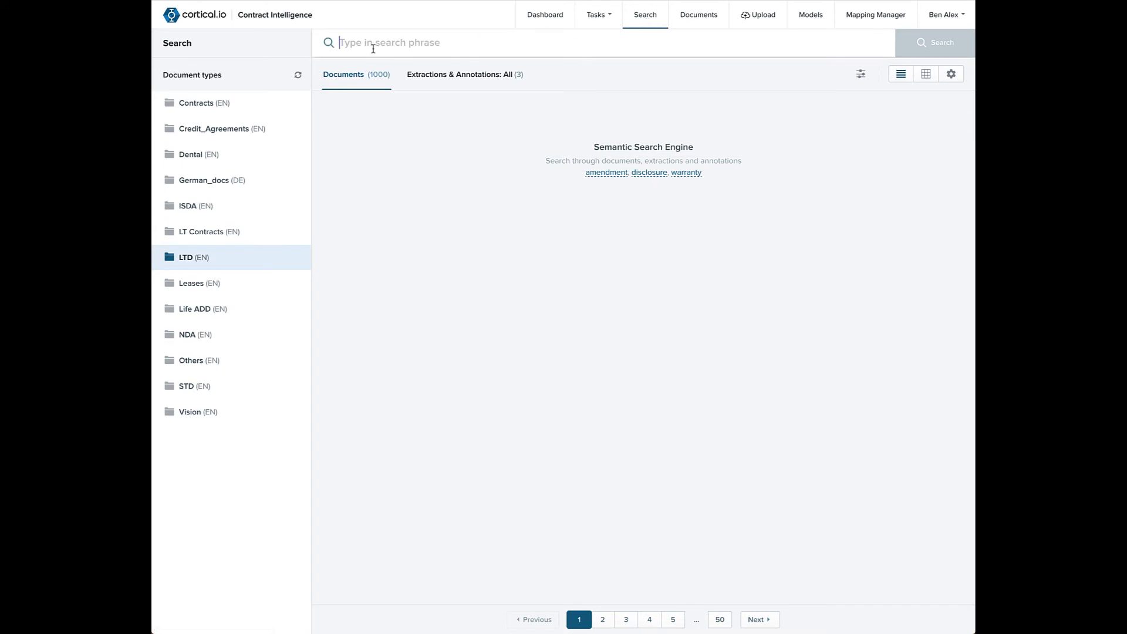
{"action": "type", "text": "cost of coverage"}
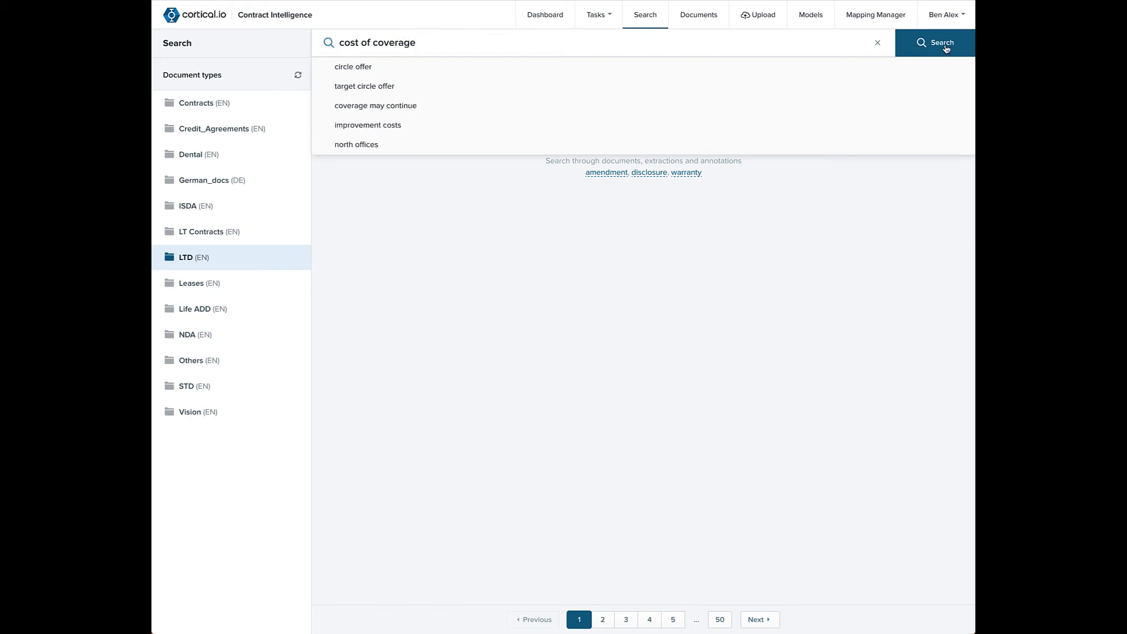
{"action": "left_click", "coordinate": [935, 43]}
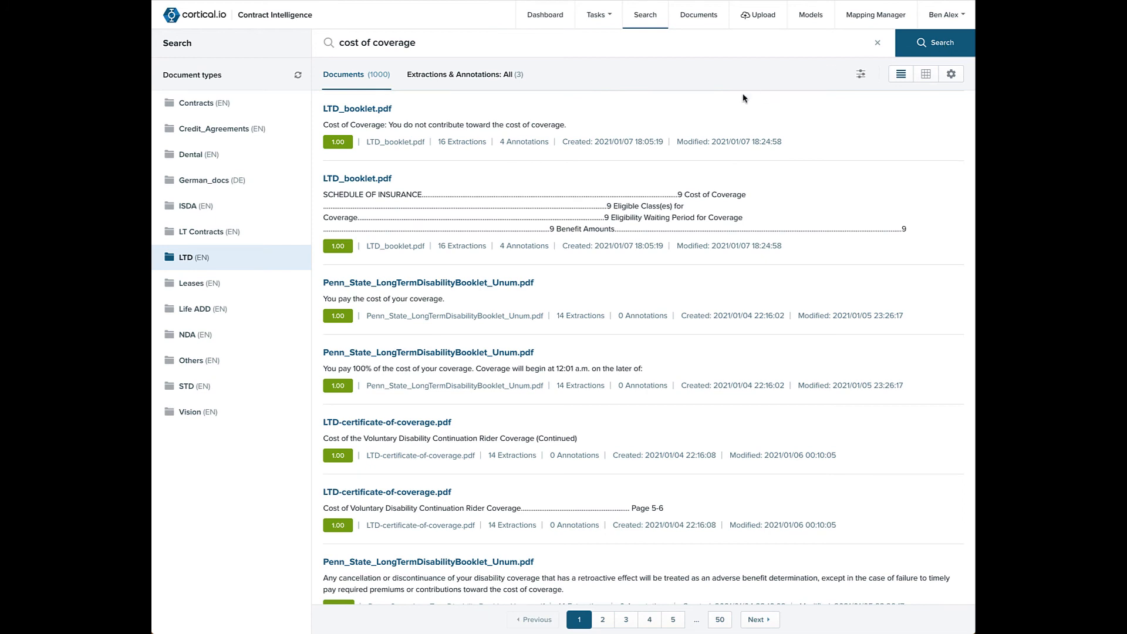
{"action": "mouse_move", "coordinate": [685, 112]}
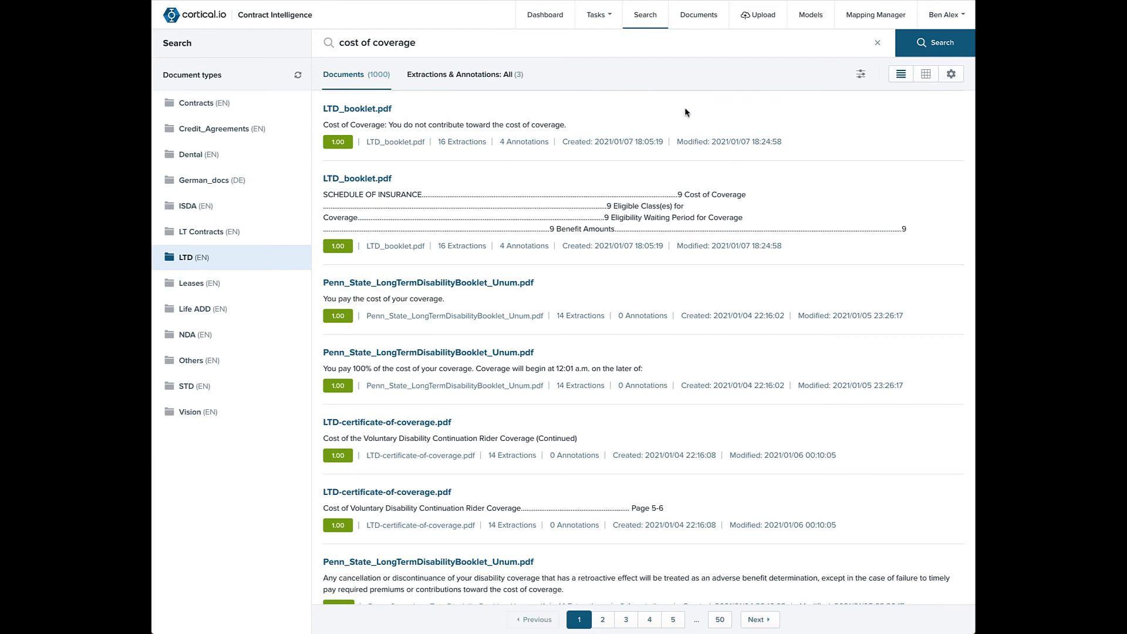
- Browse the matching documents, then show the Extractions & Annotations results
{"action": "scroll", "scroll_direction": "down", "scroll_amount": 3}
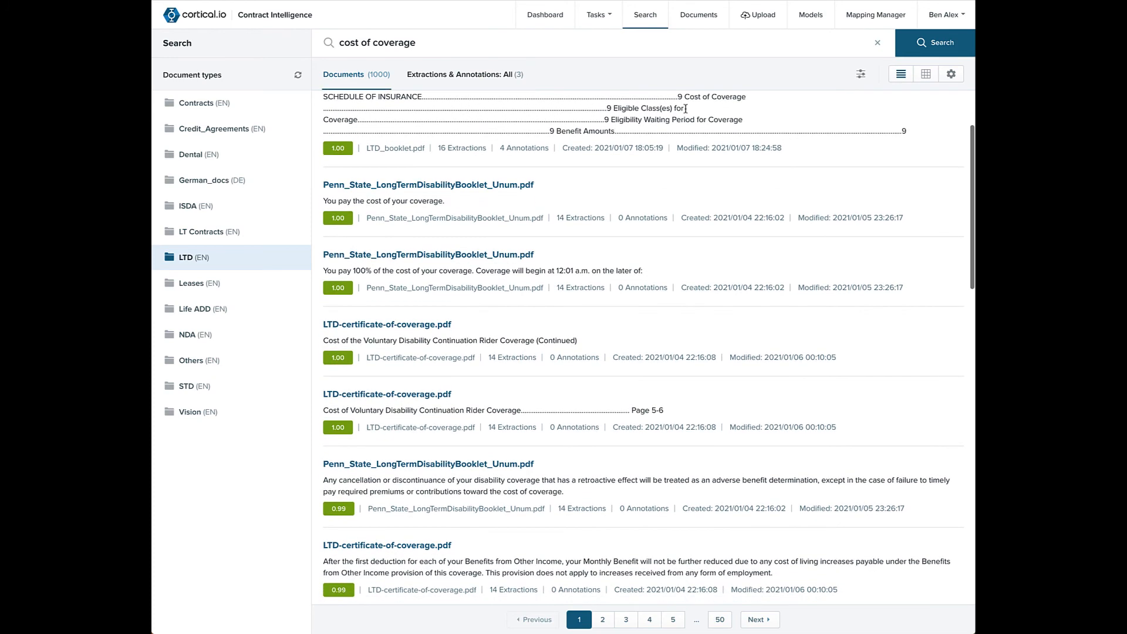
{"action": "scroll", "scroll_direction": "down", "scroll_amount": 3}
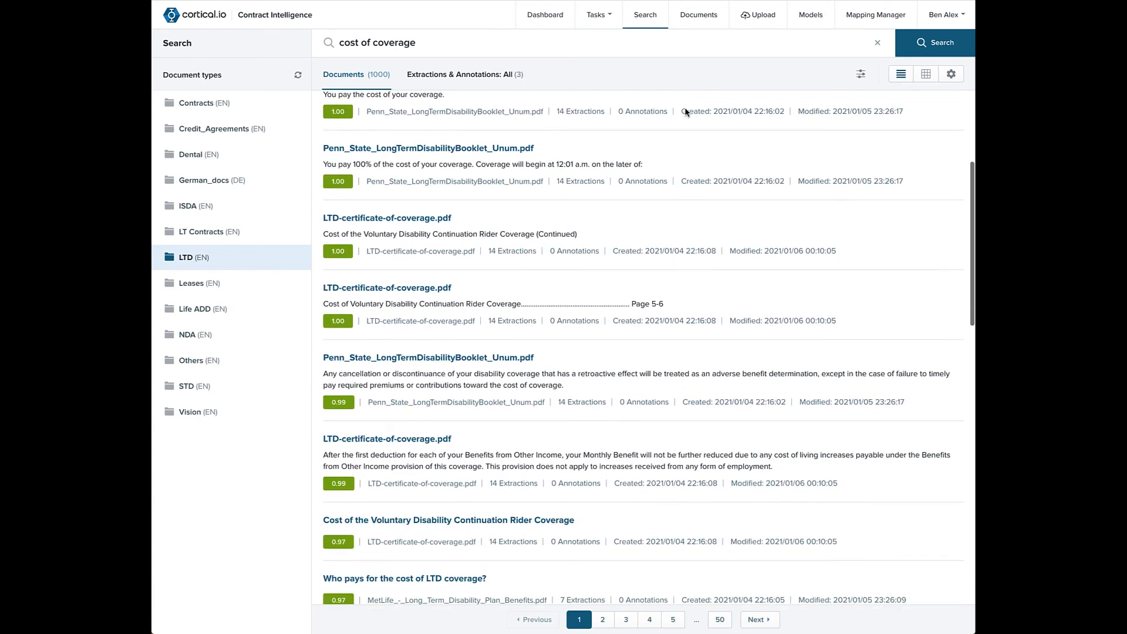
{"action": "scroll", "scroll_direction": "down", "scroll_amount": 3}
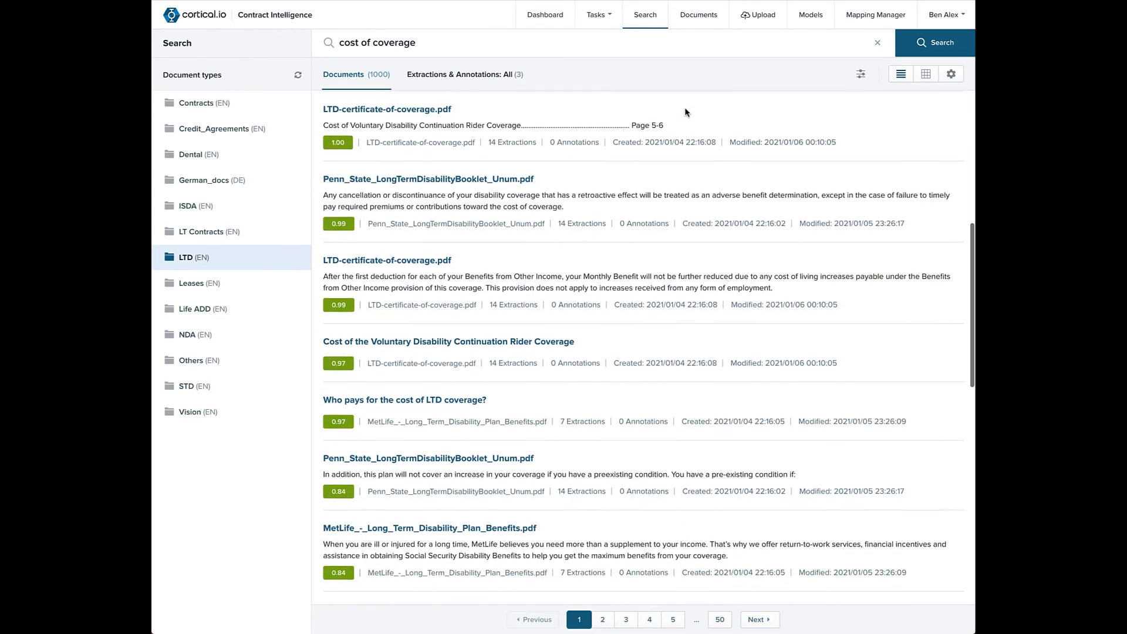
{"action": "scroll", "scroll_direction": "down", "scroll_amount": 3}
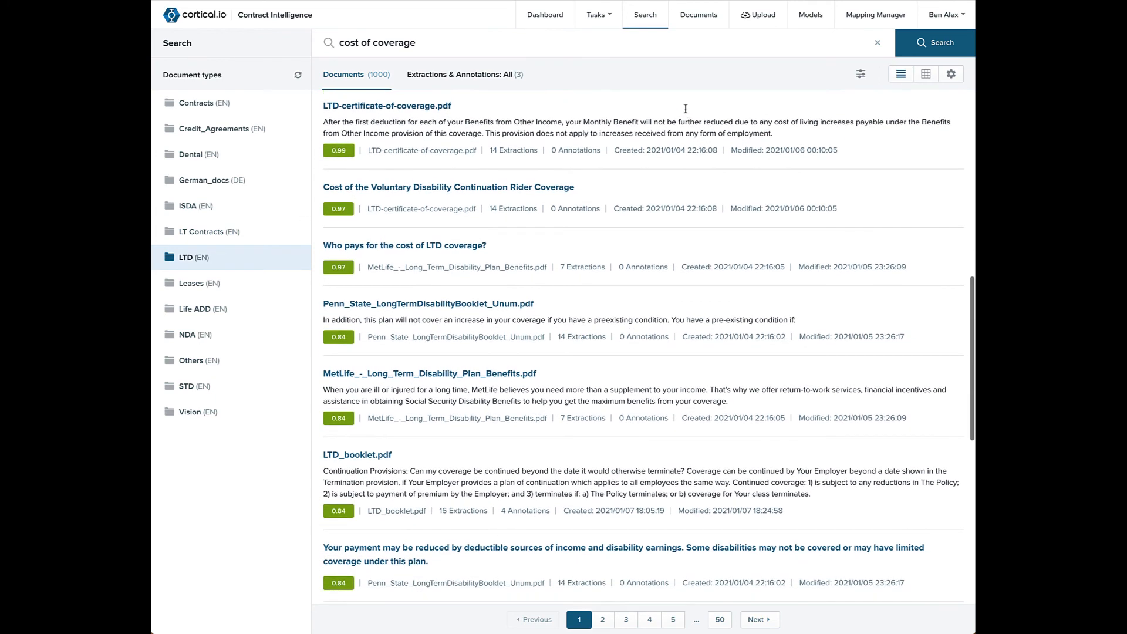
{"action": "left_click", "coordinate": [458, 74]}
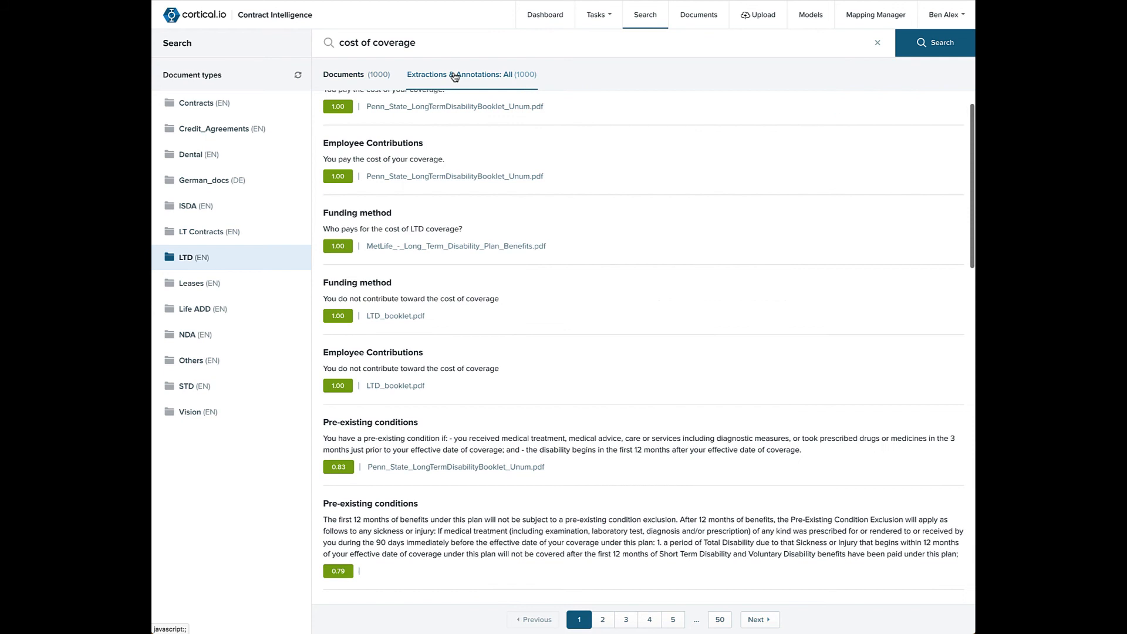
- Filter the extraction results to Funding method only, leaving three matches
{"action": "scroll", "scroll_direction": "down", "scroll_amount": 3}
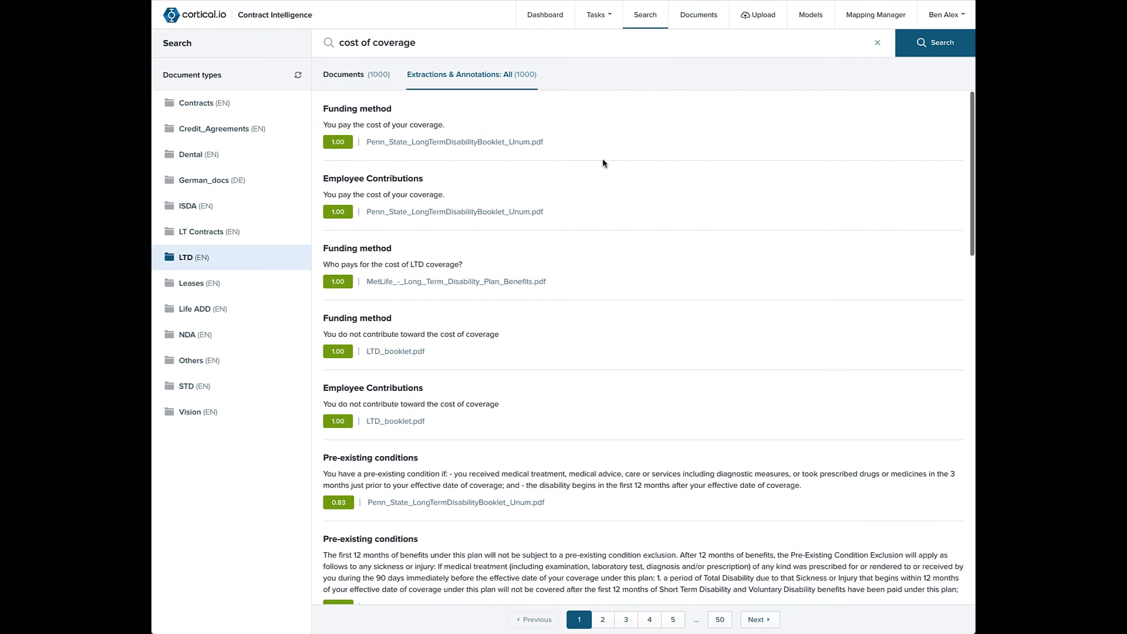
{"action": "mouse_move", "coordinate": [536, 115]}
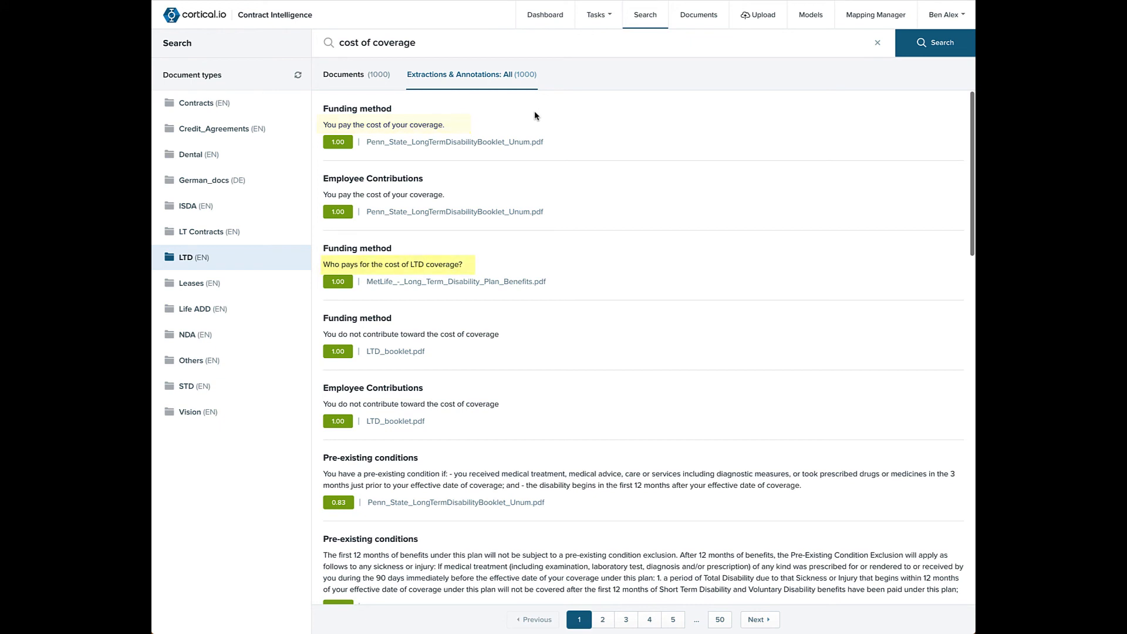
{"action": "left_click", "coordinate": [471, 74]}
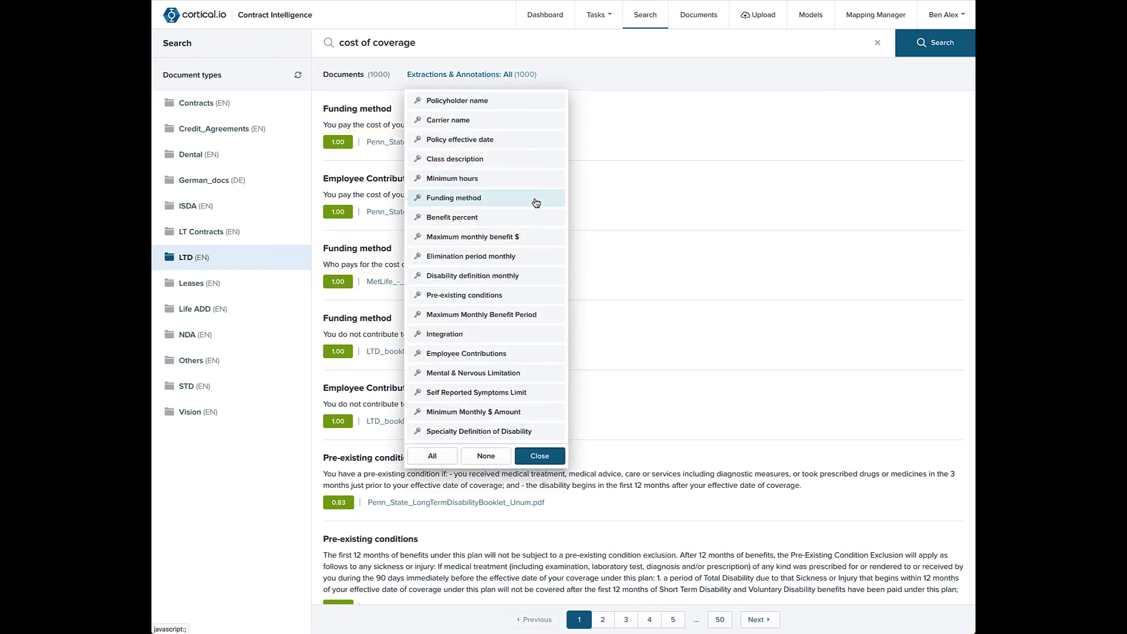
{"action": "left_click", "coordinate": [455, 197]}
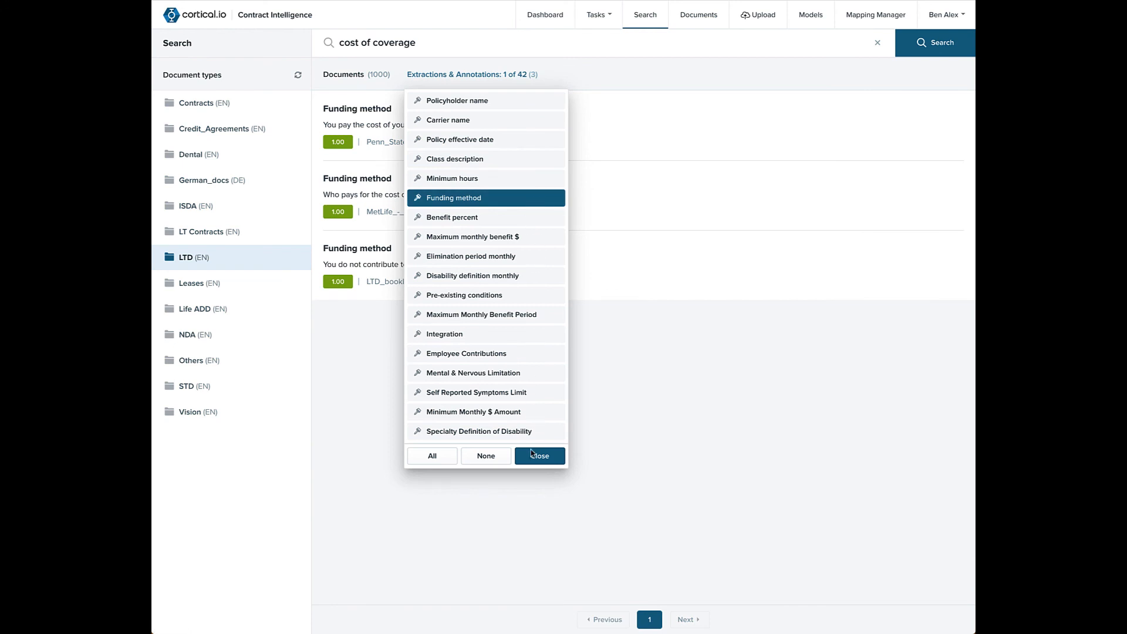
{"action": "left_click", "coordinate": [539, 455]}
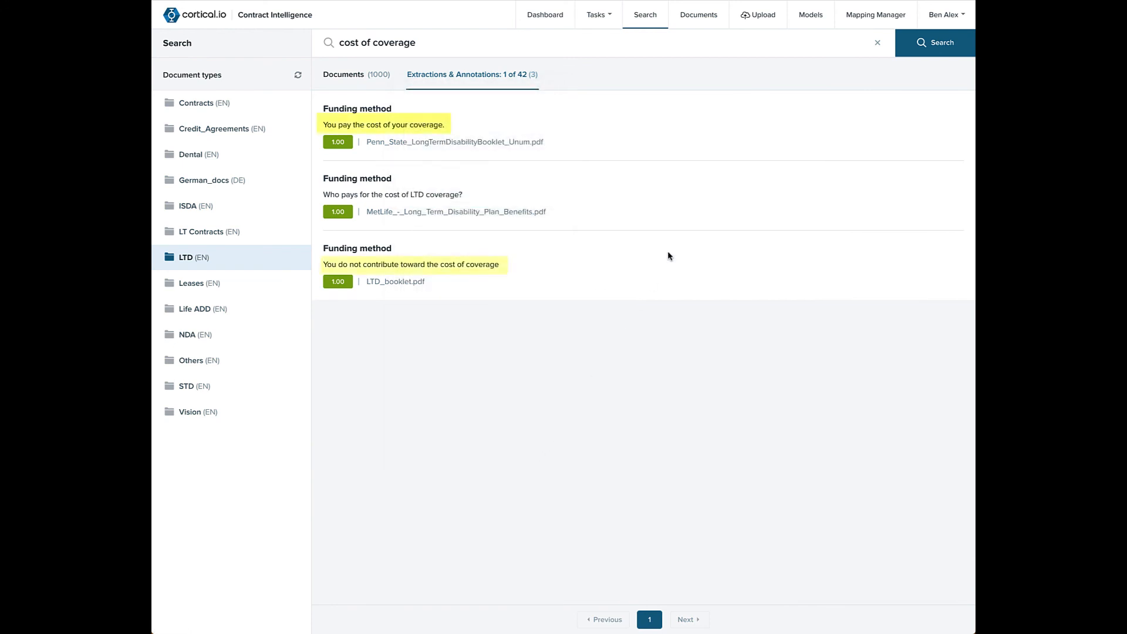